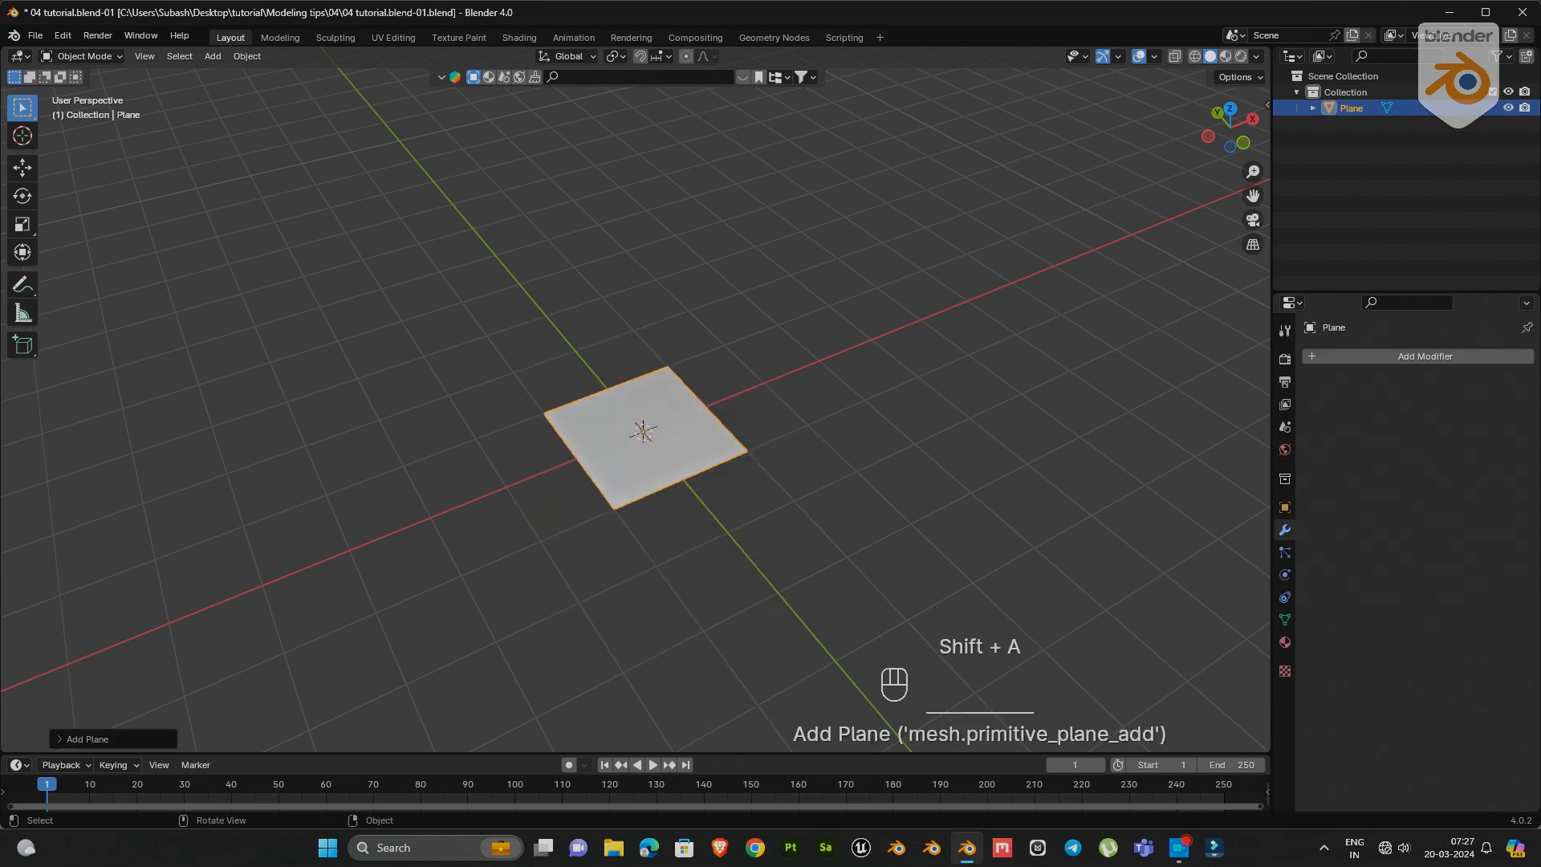
- Extrude the plane into stacked blocks, drop the lower block and remove the joining faces
{"action": "key", "text": "Tab"}
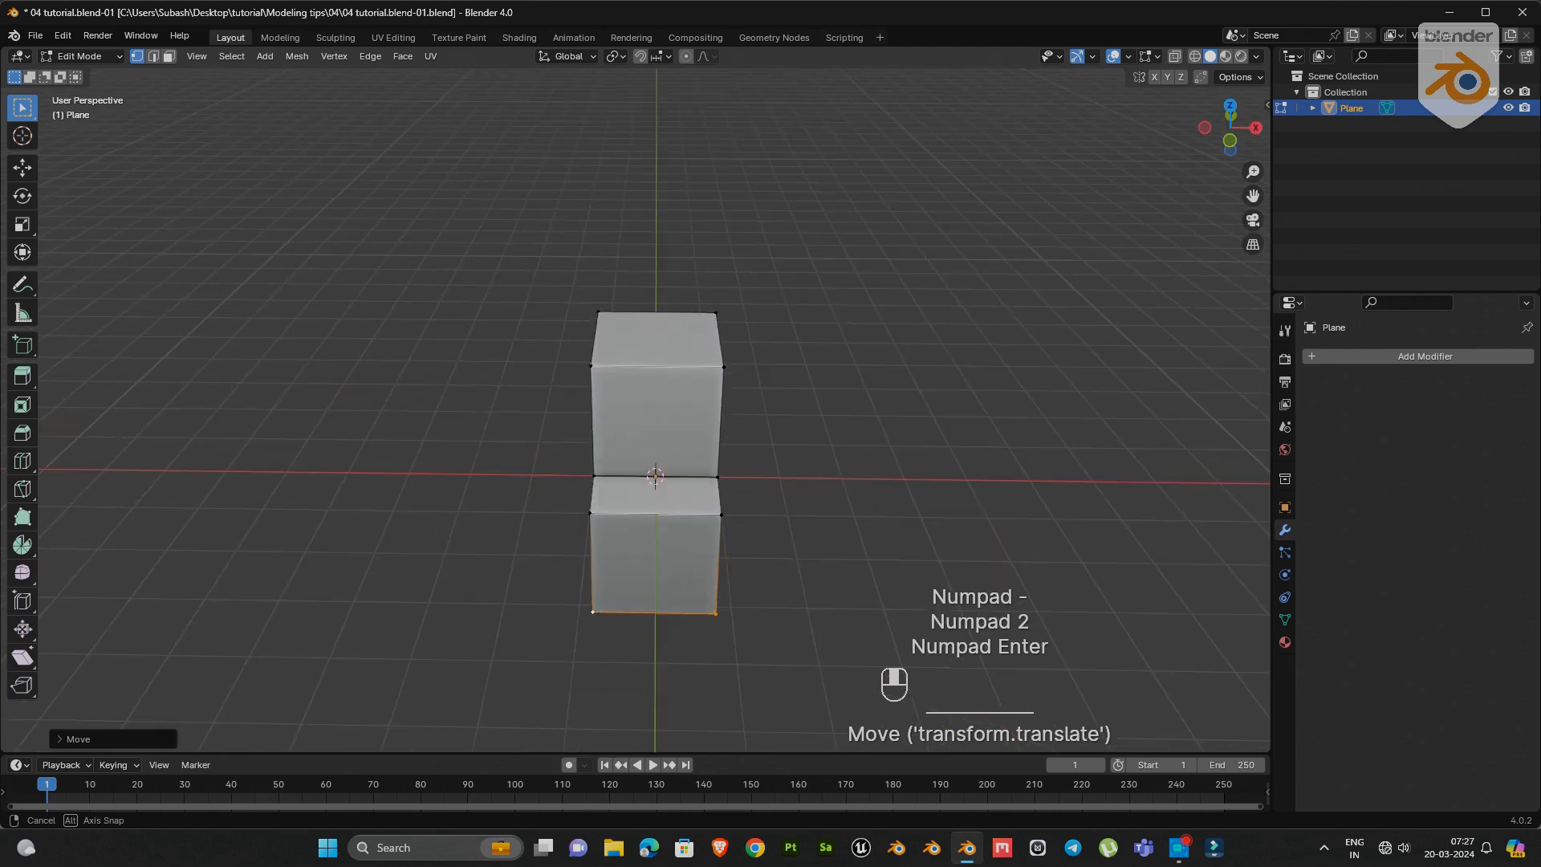
{"action": "key", "text": "ctrl+r"}
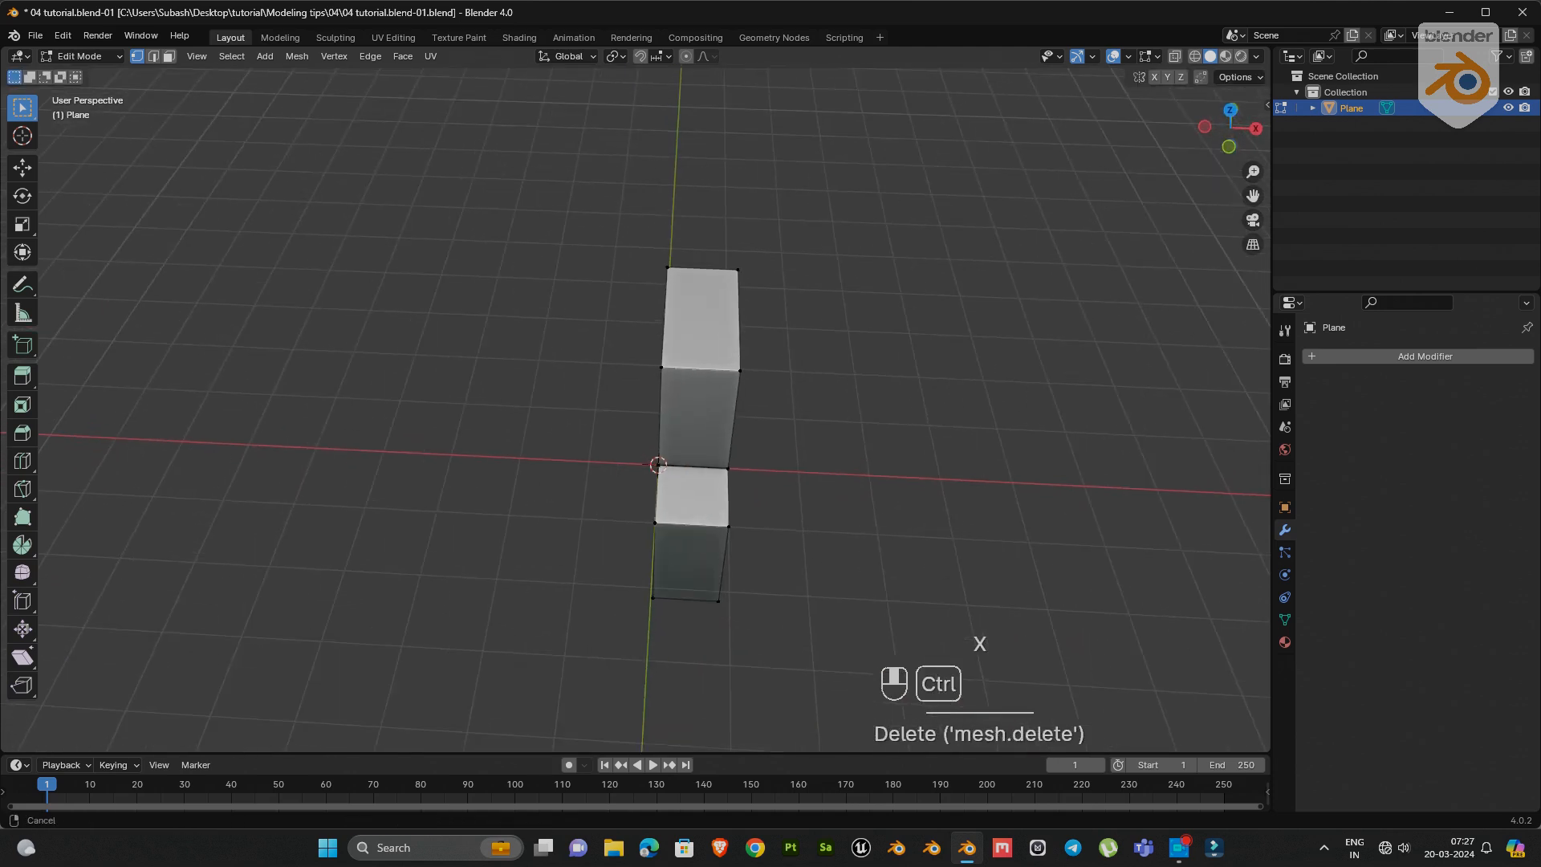
{"action": "key", "text": "ctrl+r"}
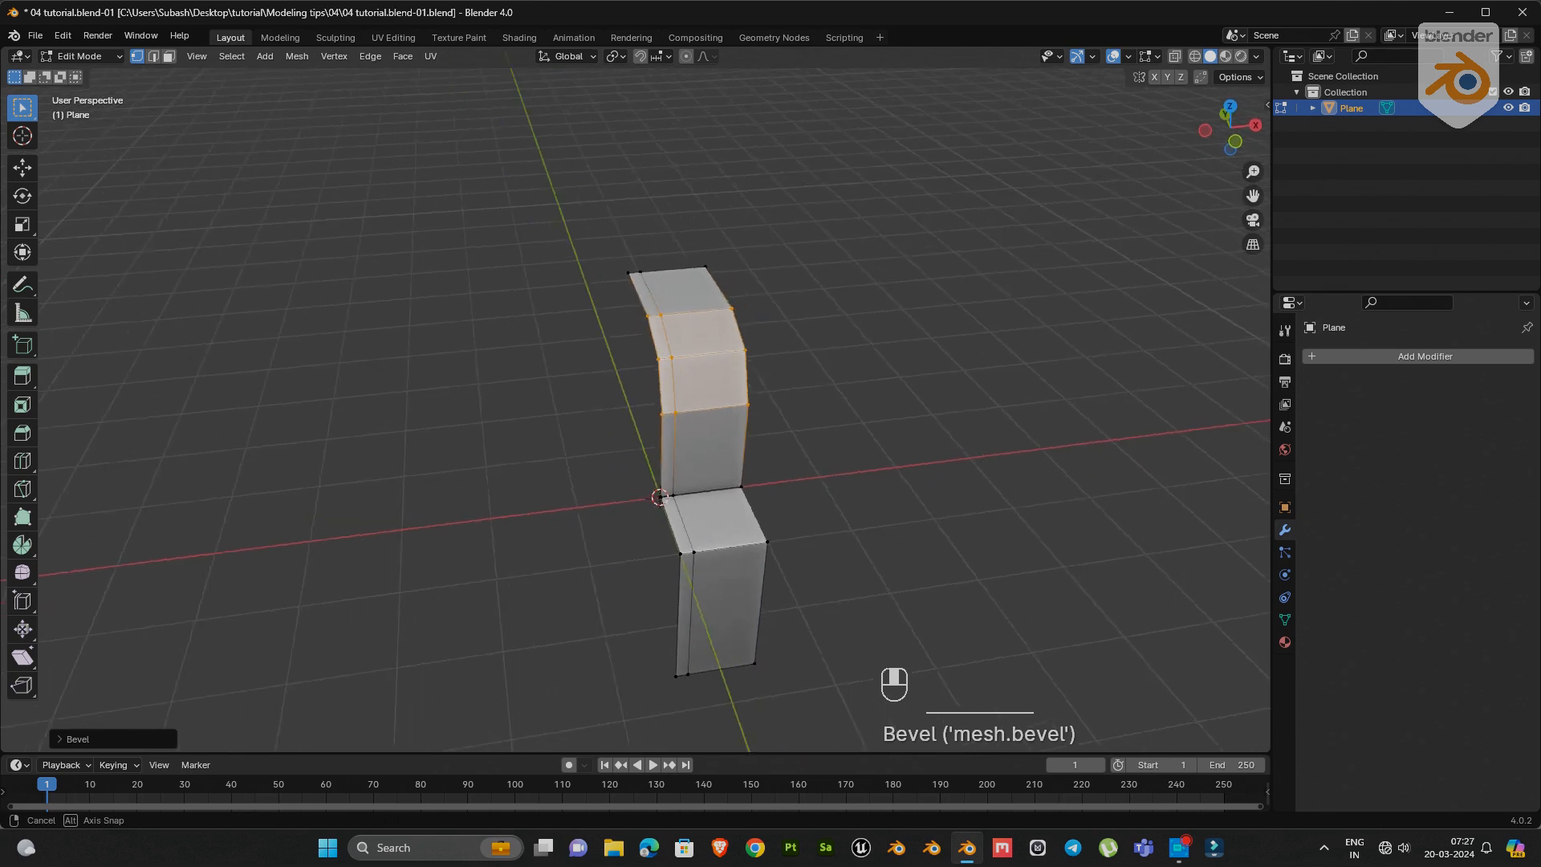
- Bevel the upper block into a curved section and reposition the bent top
{"action": "left_click", "coordinate": [647, 56]}
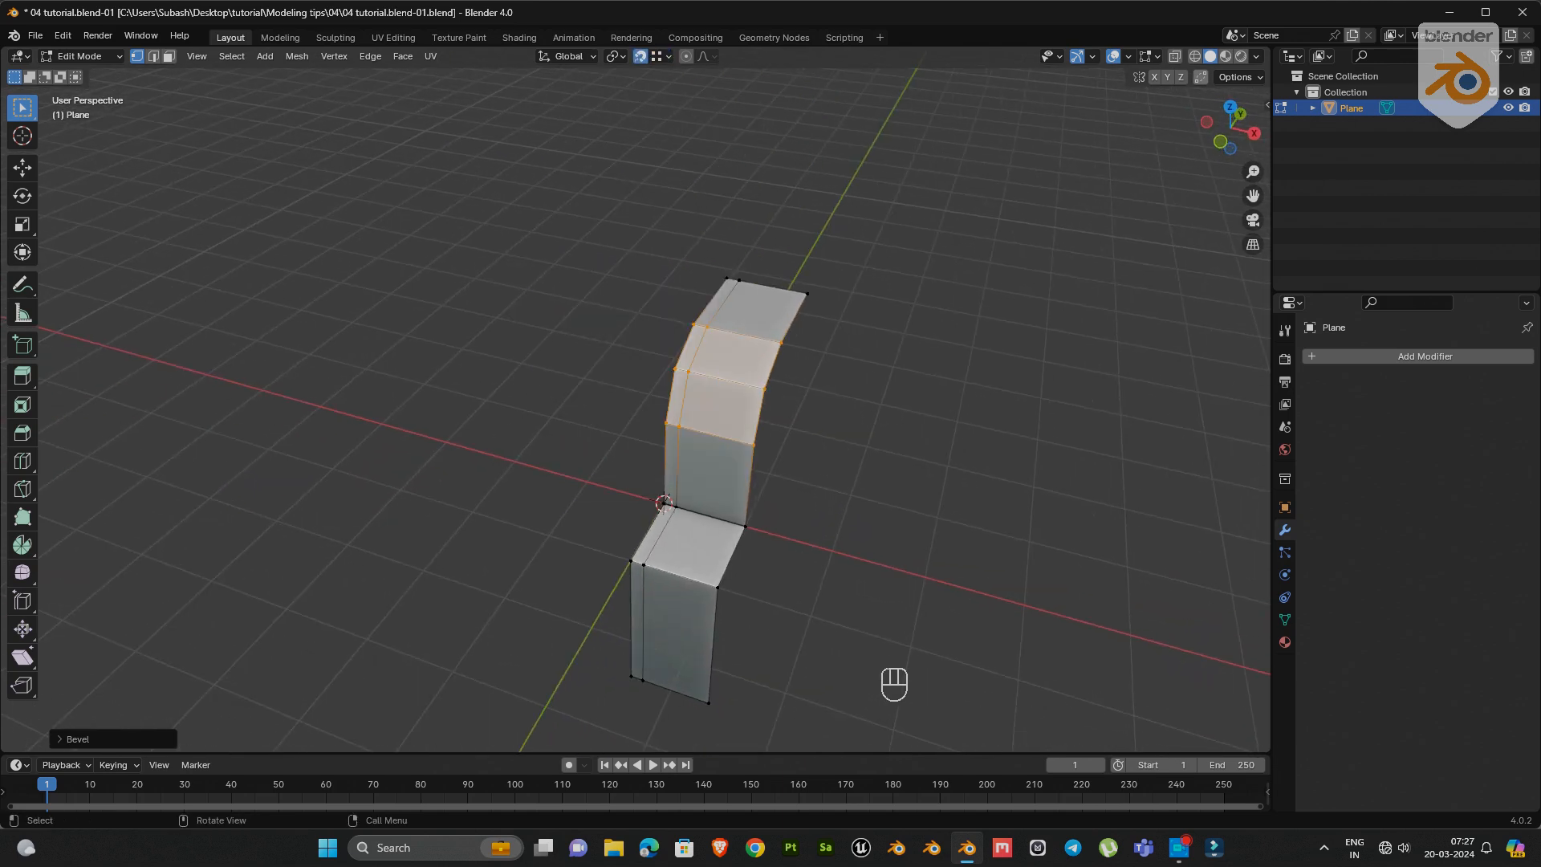
{"action": "key", "text": "3"}
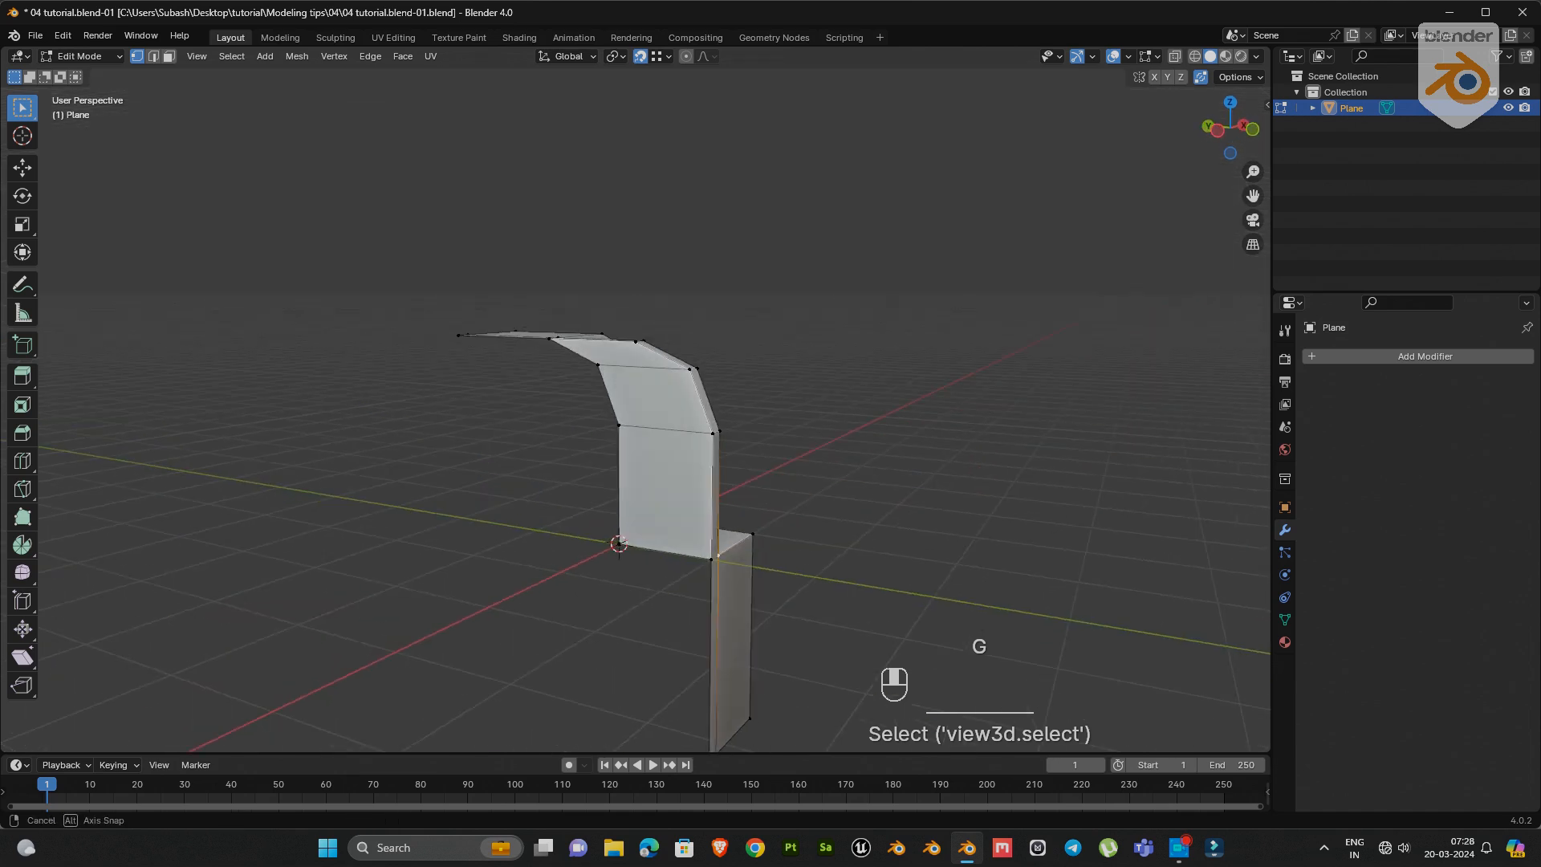
{"action": "key", "text": "3"}
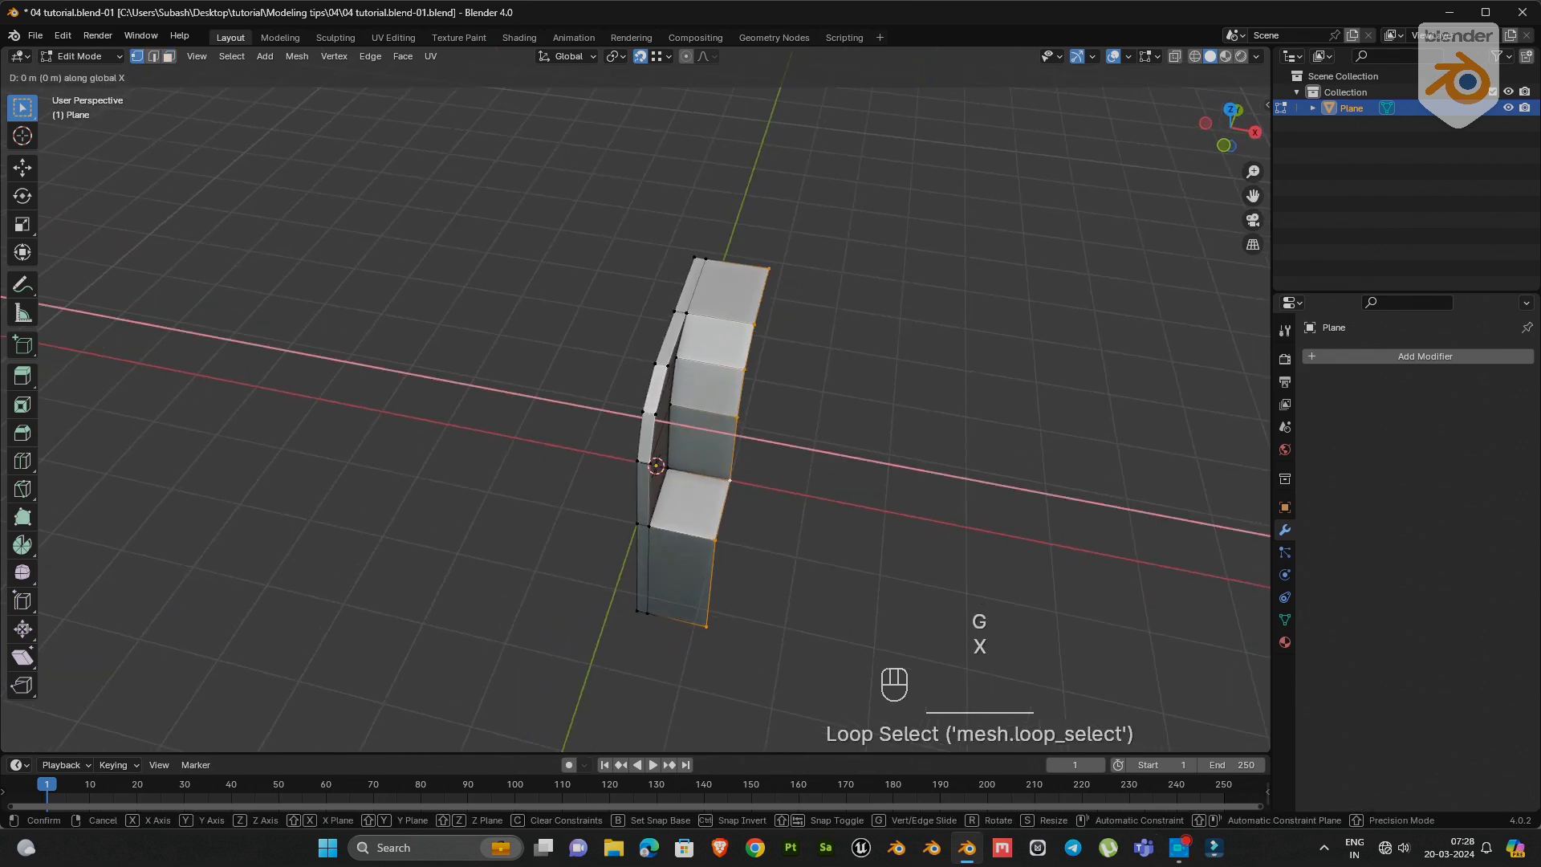
- Slide the edge loop sideways, then repeat the mirrored profile with an Array modifier
{"action": "left_click", "coordinate": [1423, 357]}
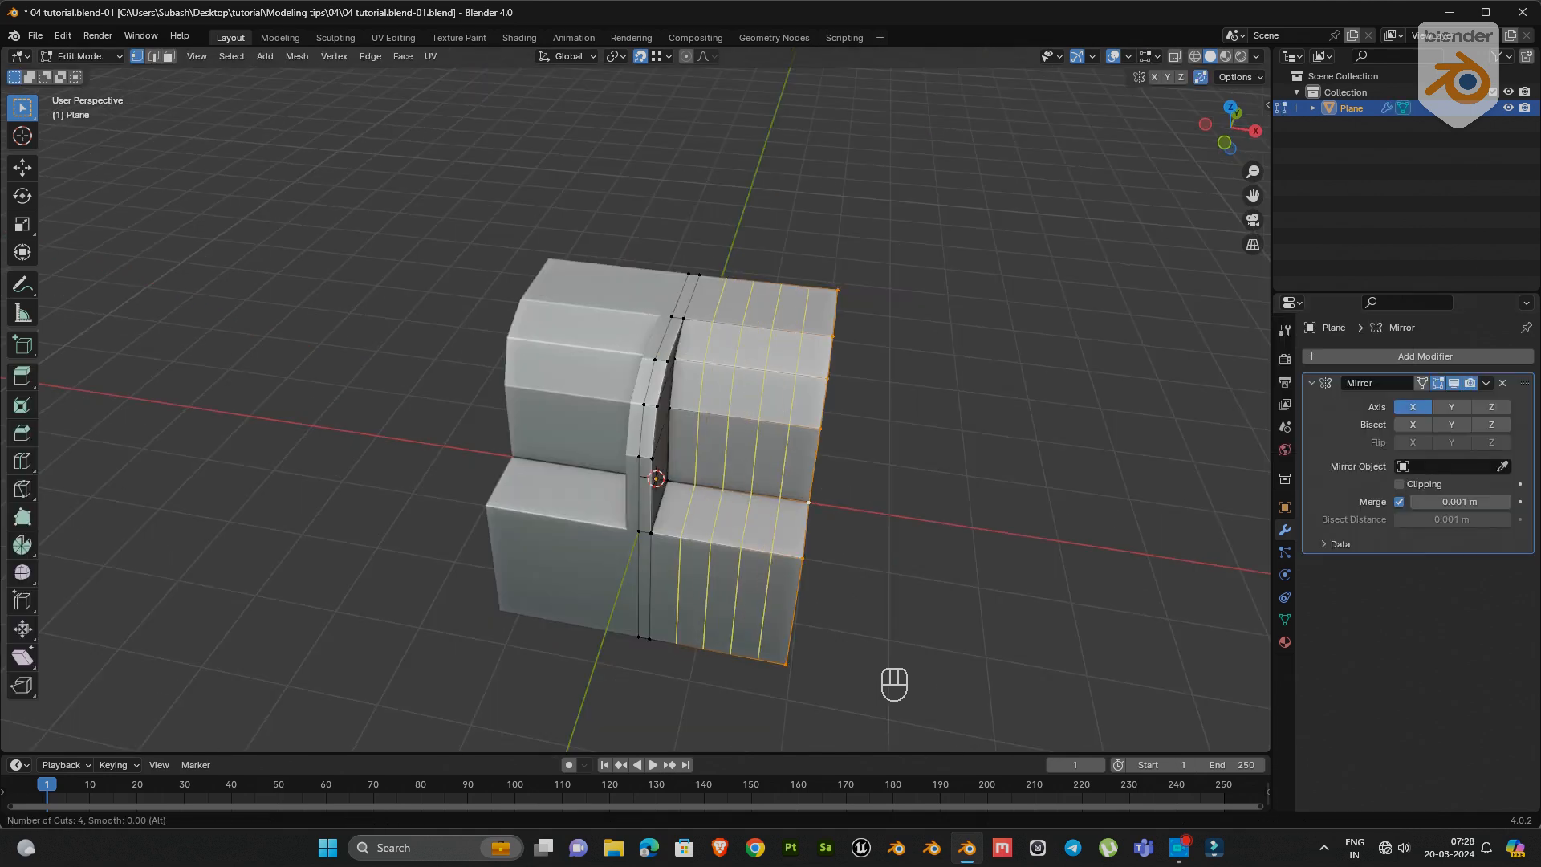
{"action": "scroll", "scroll_direction": "up", "scroll_amount": 3}
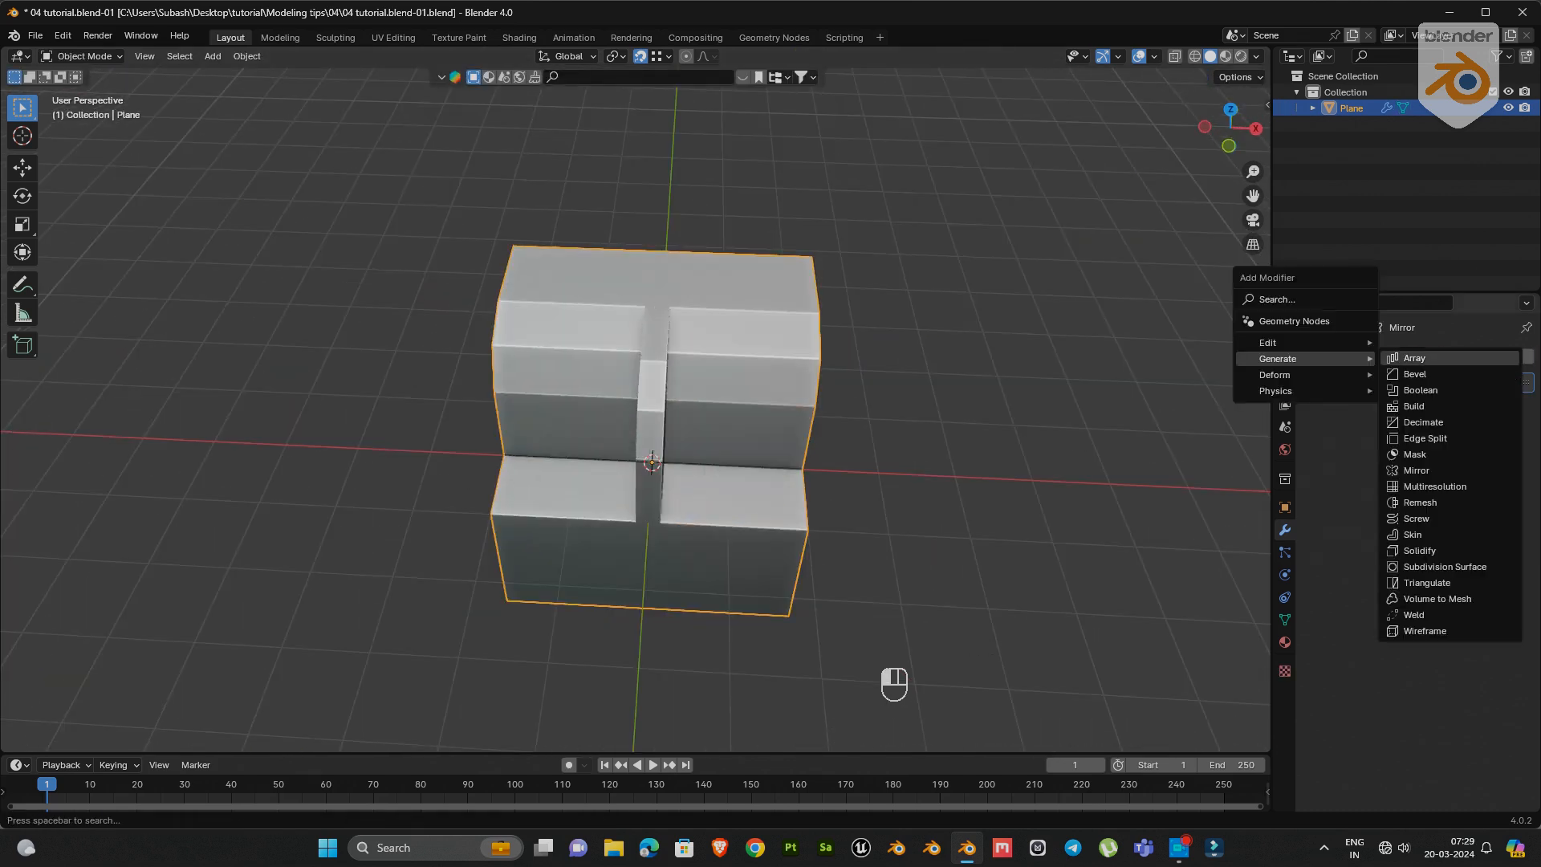
{"action": "left_click", "coordinate": [1412, 358]}
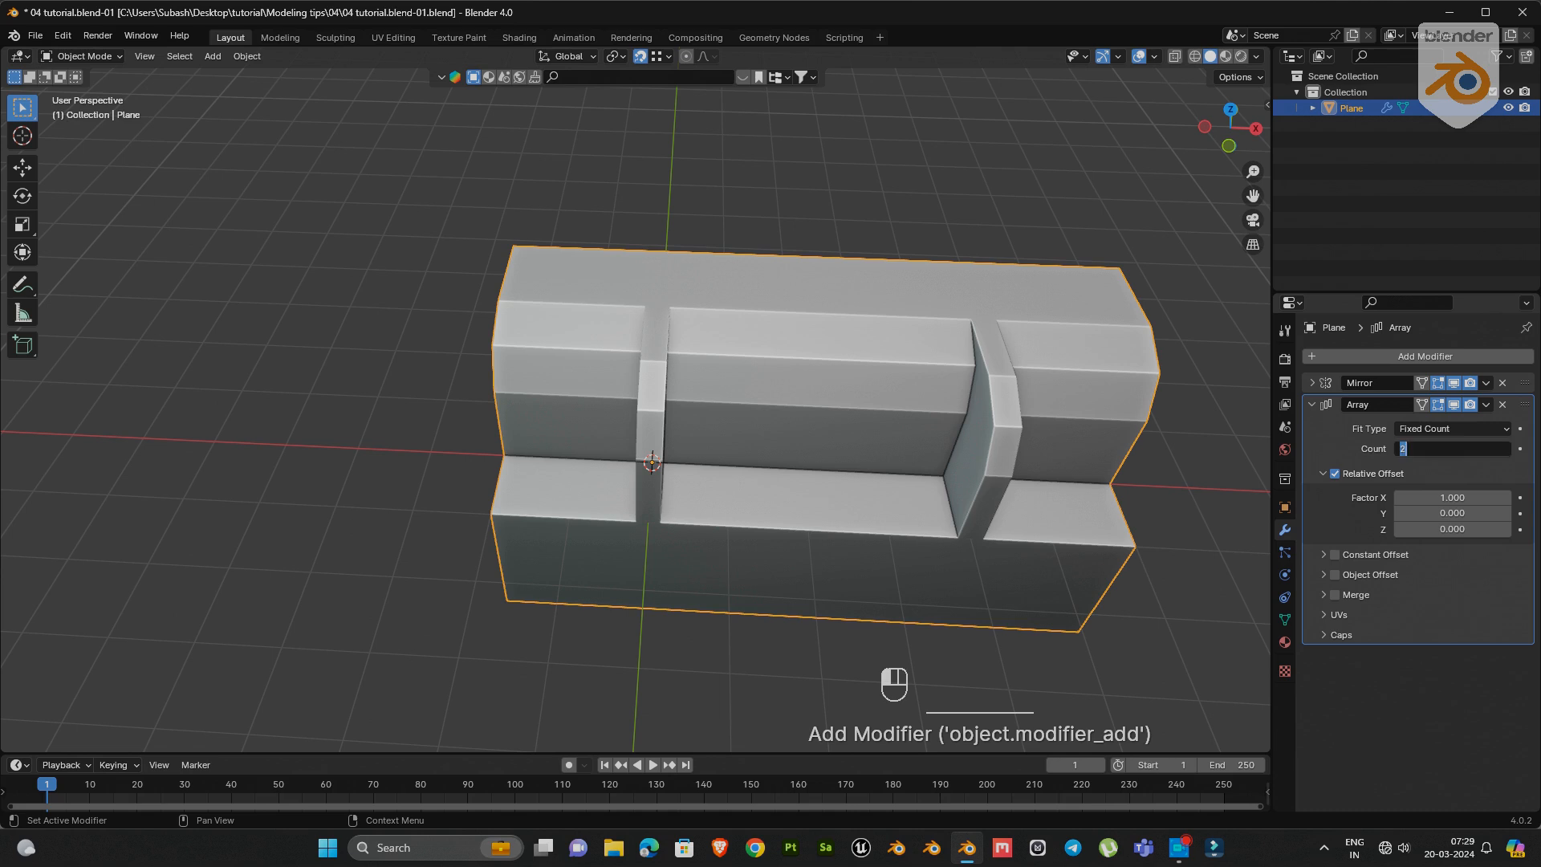
{"action": "left_click", "coordinate": [1313, 405]}
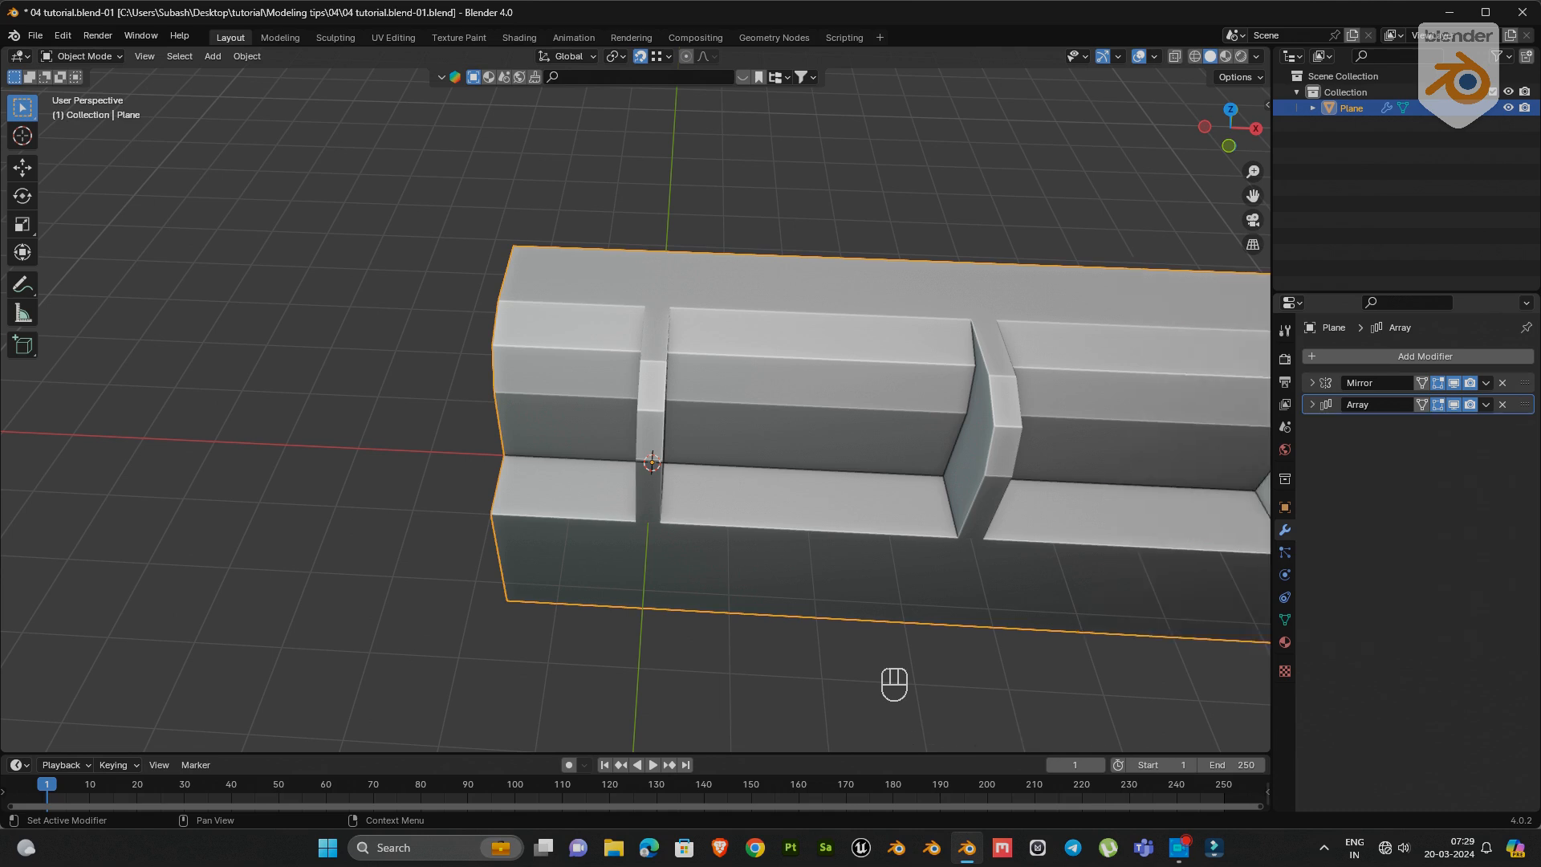
- Add a Simple Deform modifier set to Bend 360° around the Z axis to close the ring
{"action": "left_click", "coordinate": [1420, 356]}
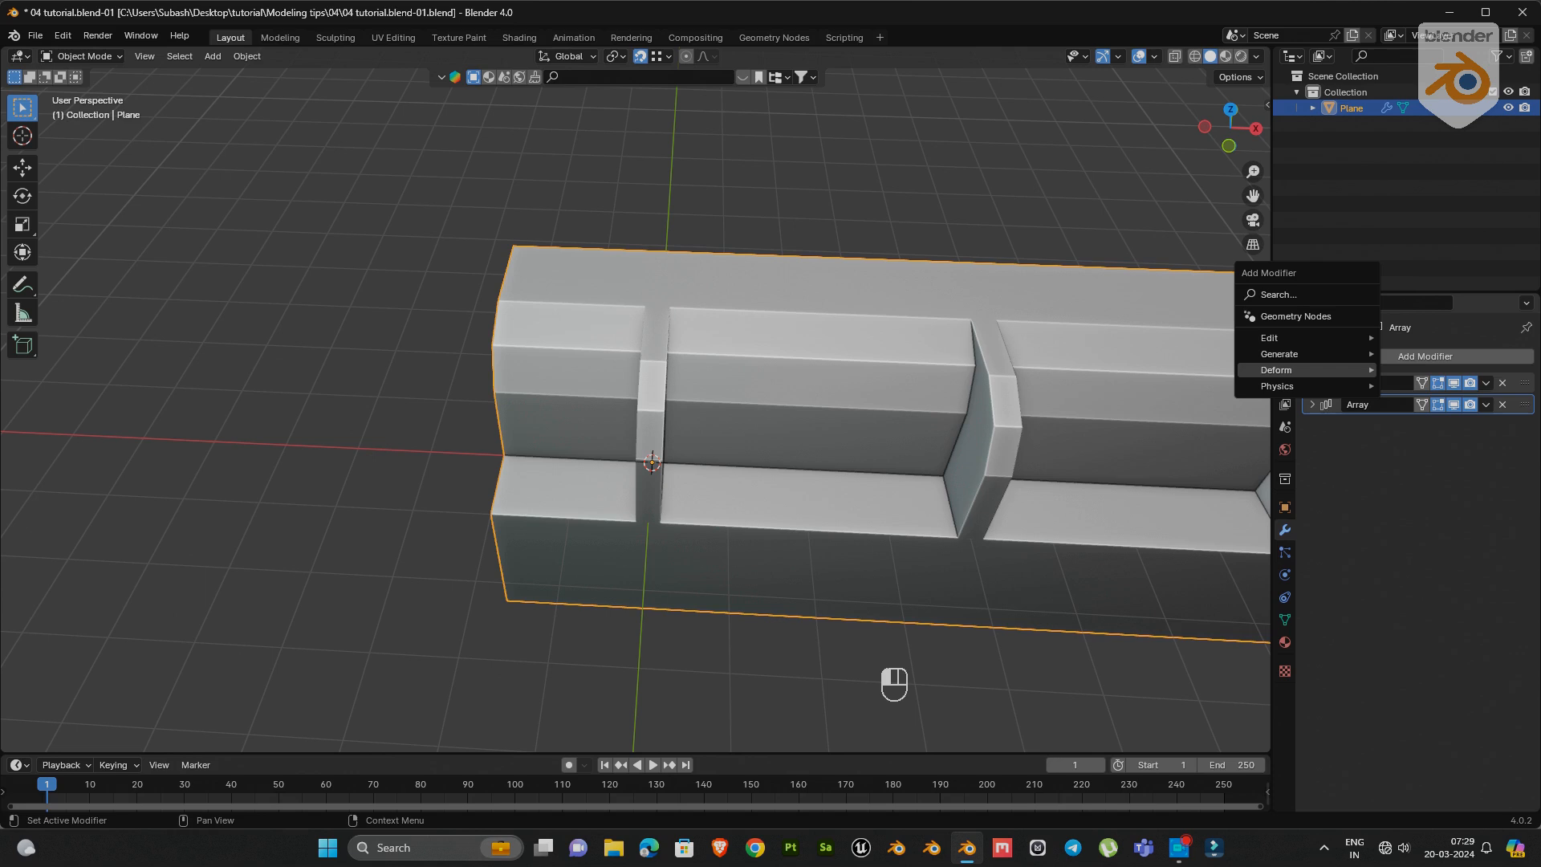
{"action": "left_click", "coordinate": [1276, 370]}
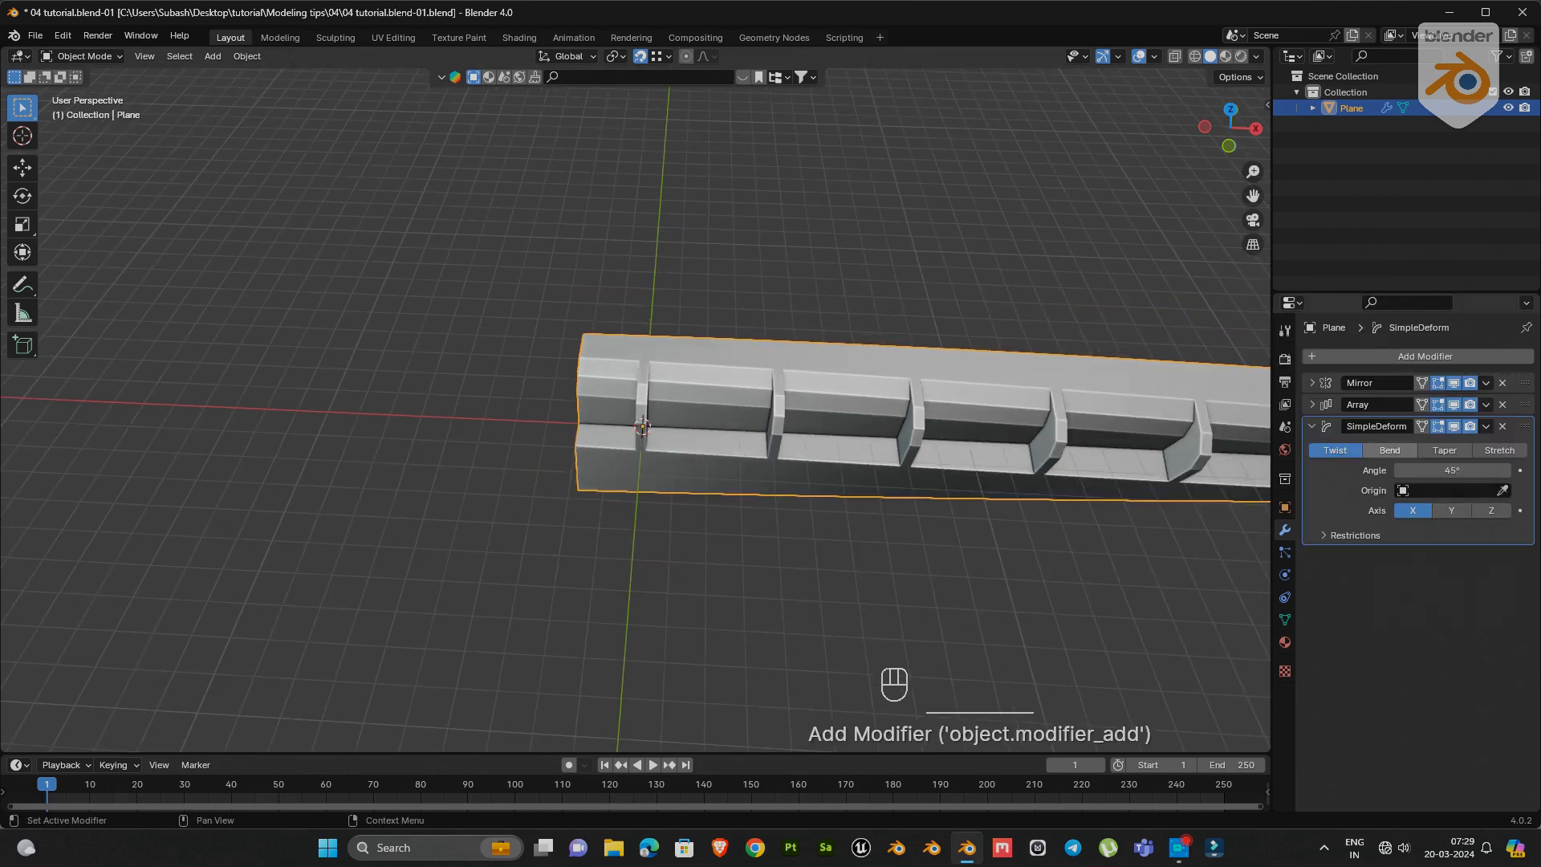
{"action": "left_click", "coordinate": [1389, 449]}
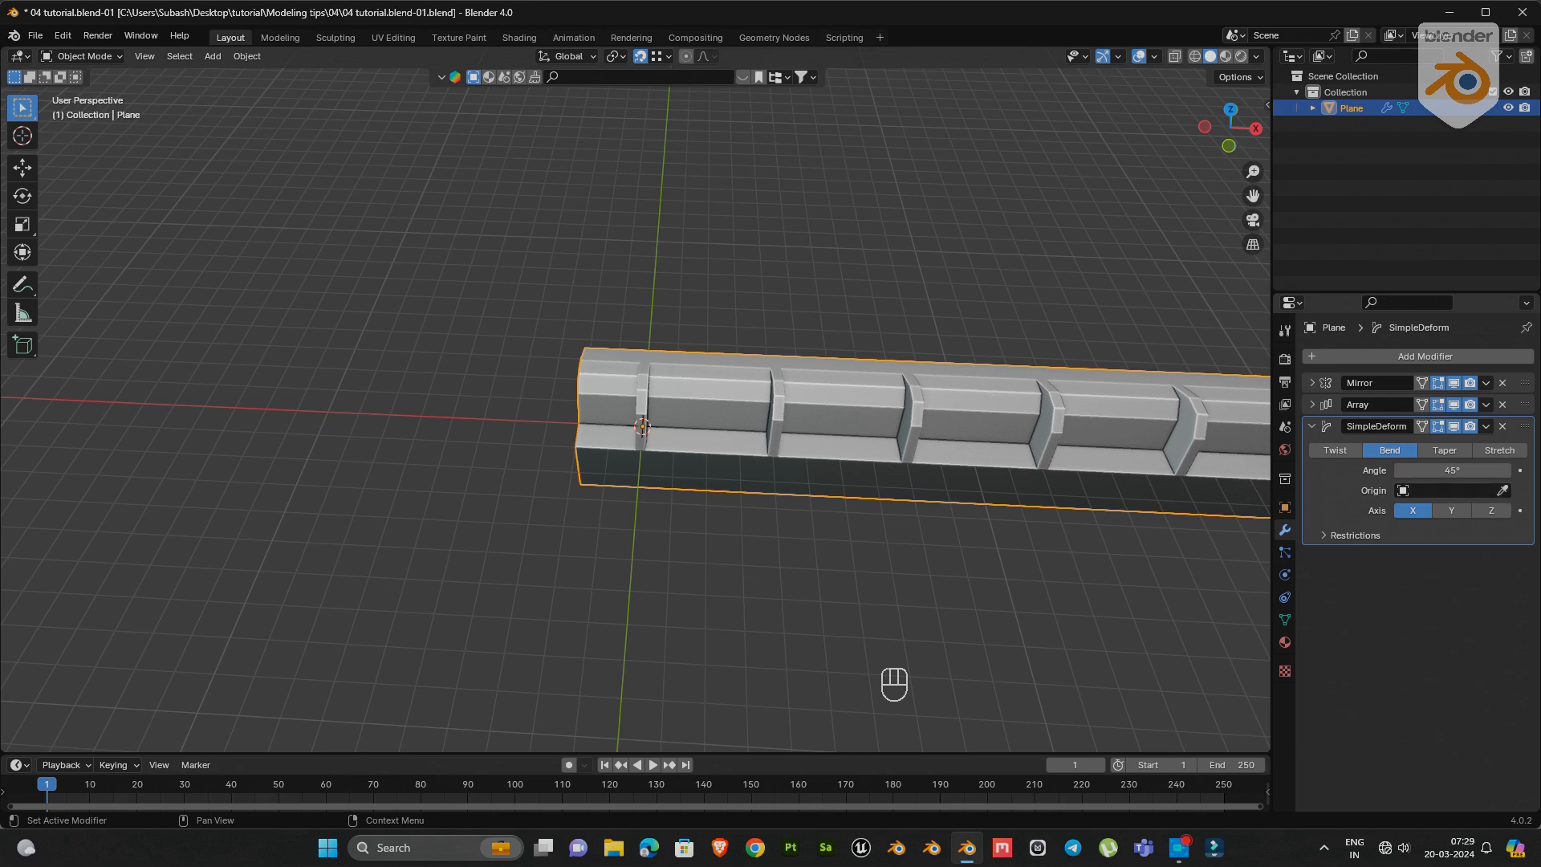
{"action": "left_click", "coordinate": [1489, 511]}
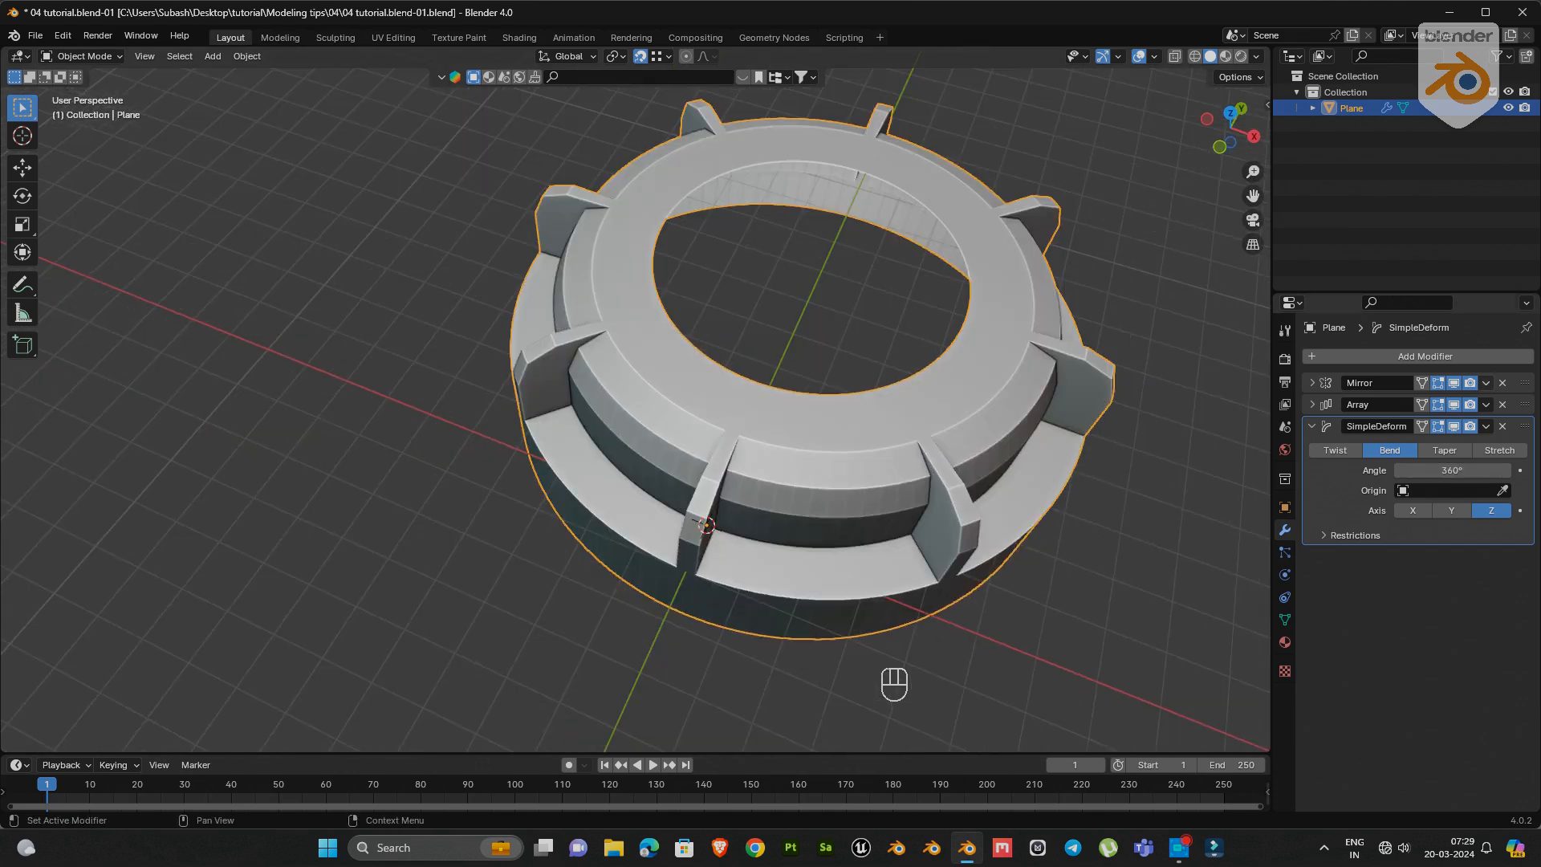
- Apply the Mirror modifier permanently, leaving Array and Simple Deform live
{"action": "left_click", "coordinate": [1485, 382]}
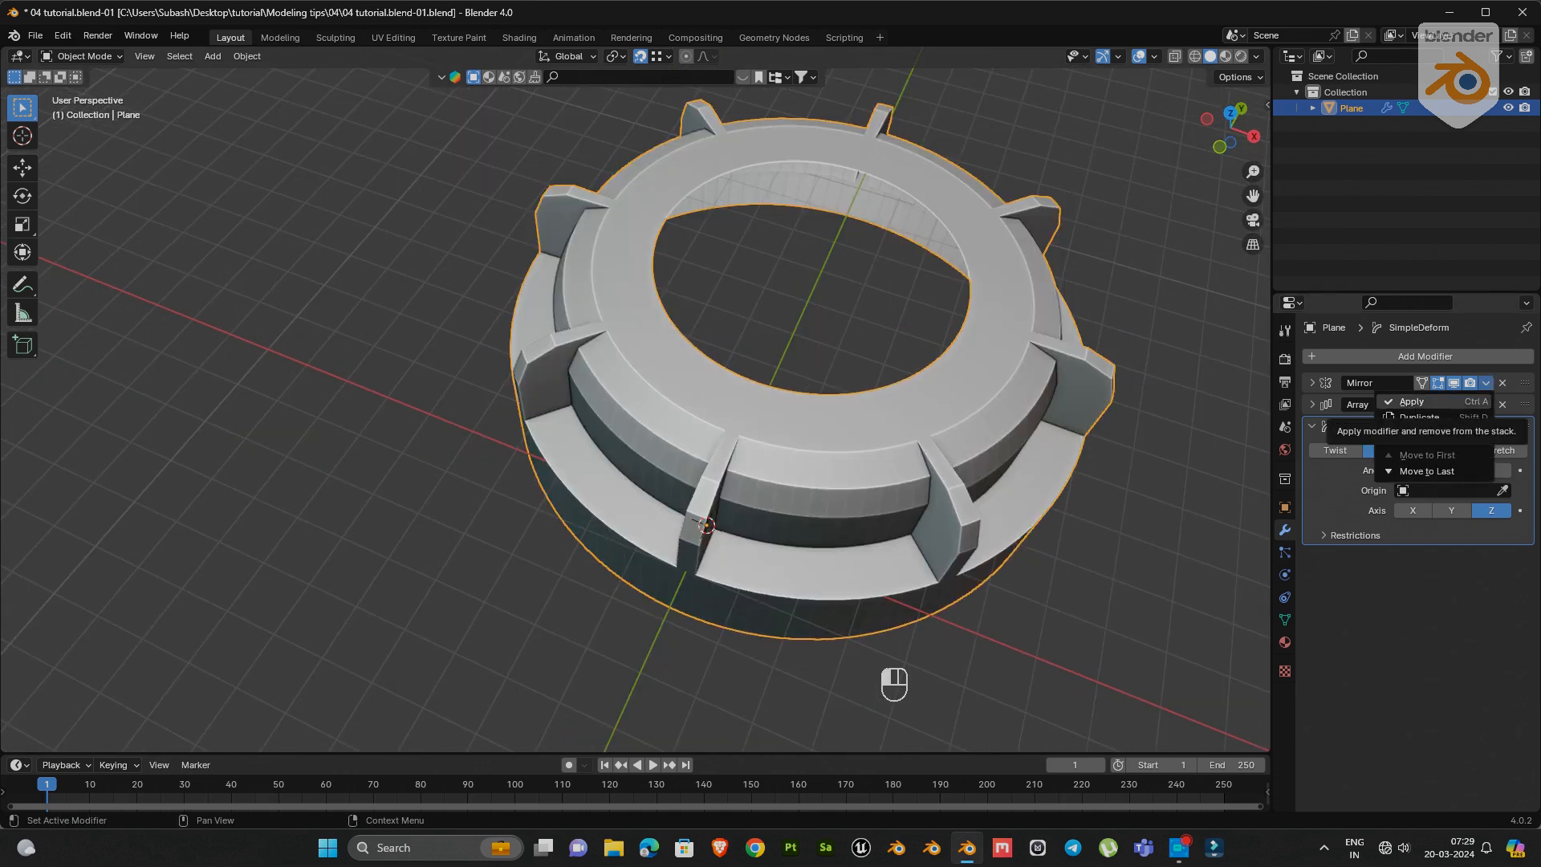
{"action": "left_click", "coordinate": [1411, 401]}
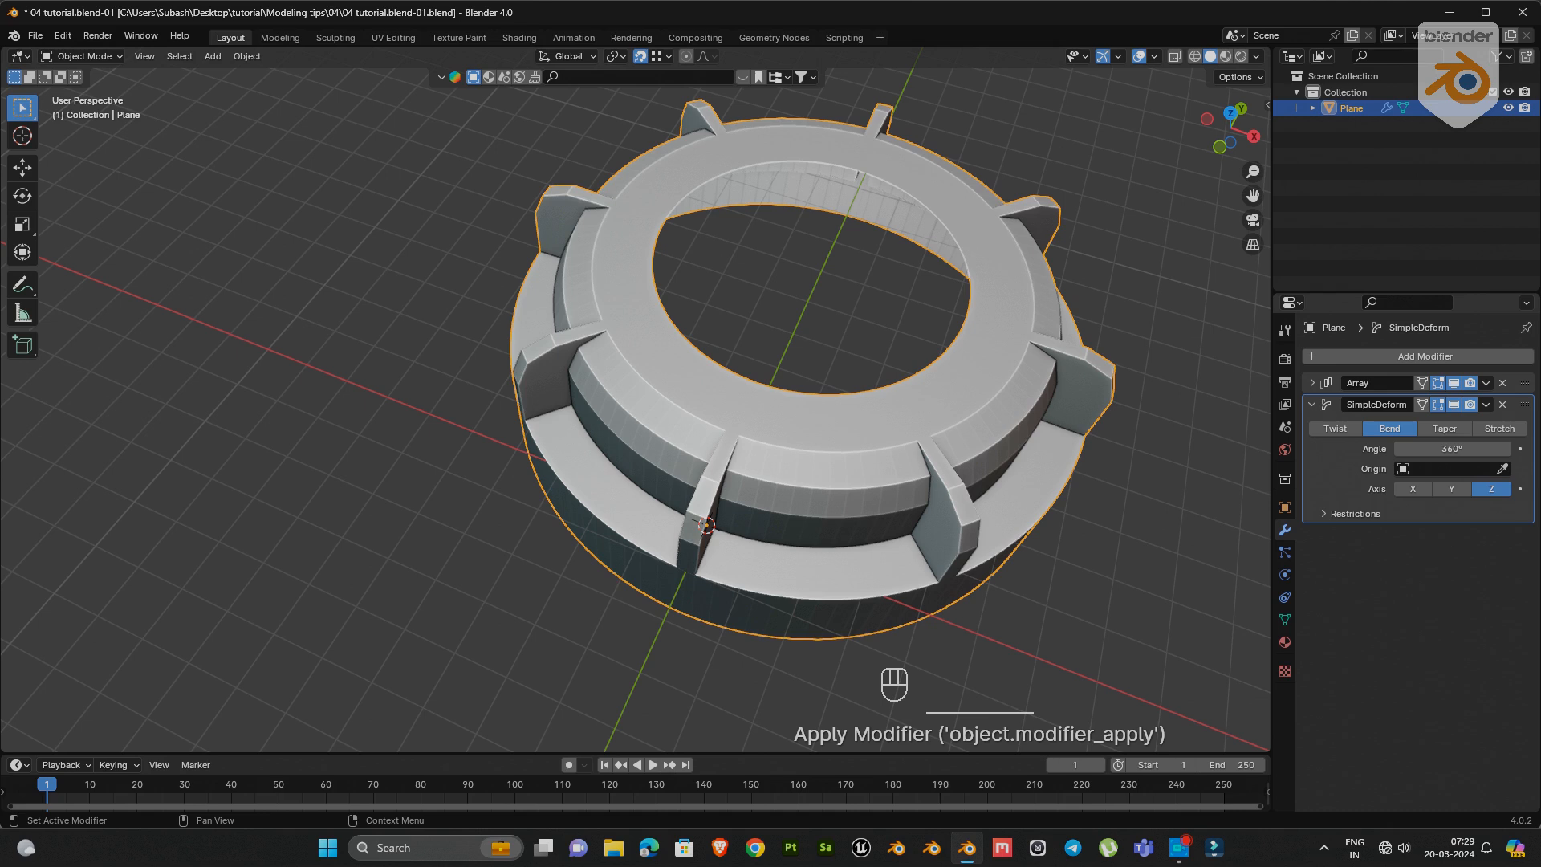
{"action": "key", "text": "ctrl"}
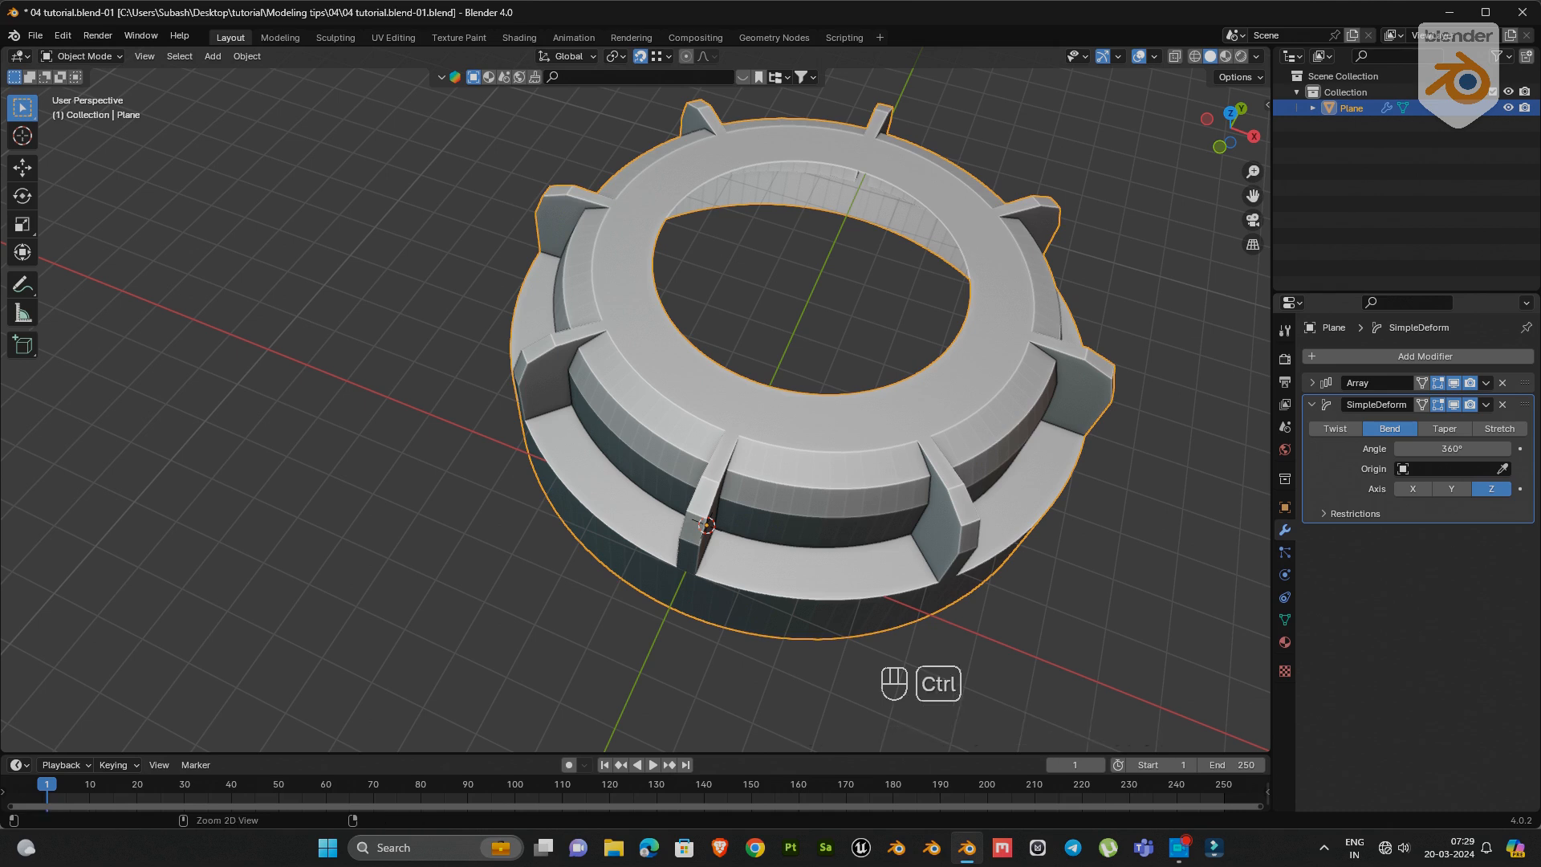
{"action": "left_click", "coordinate": [1311, 382]}
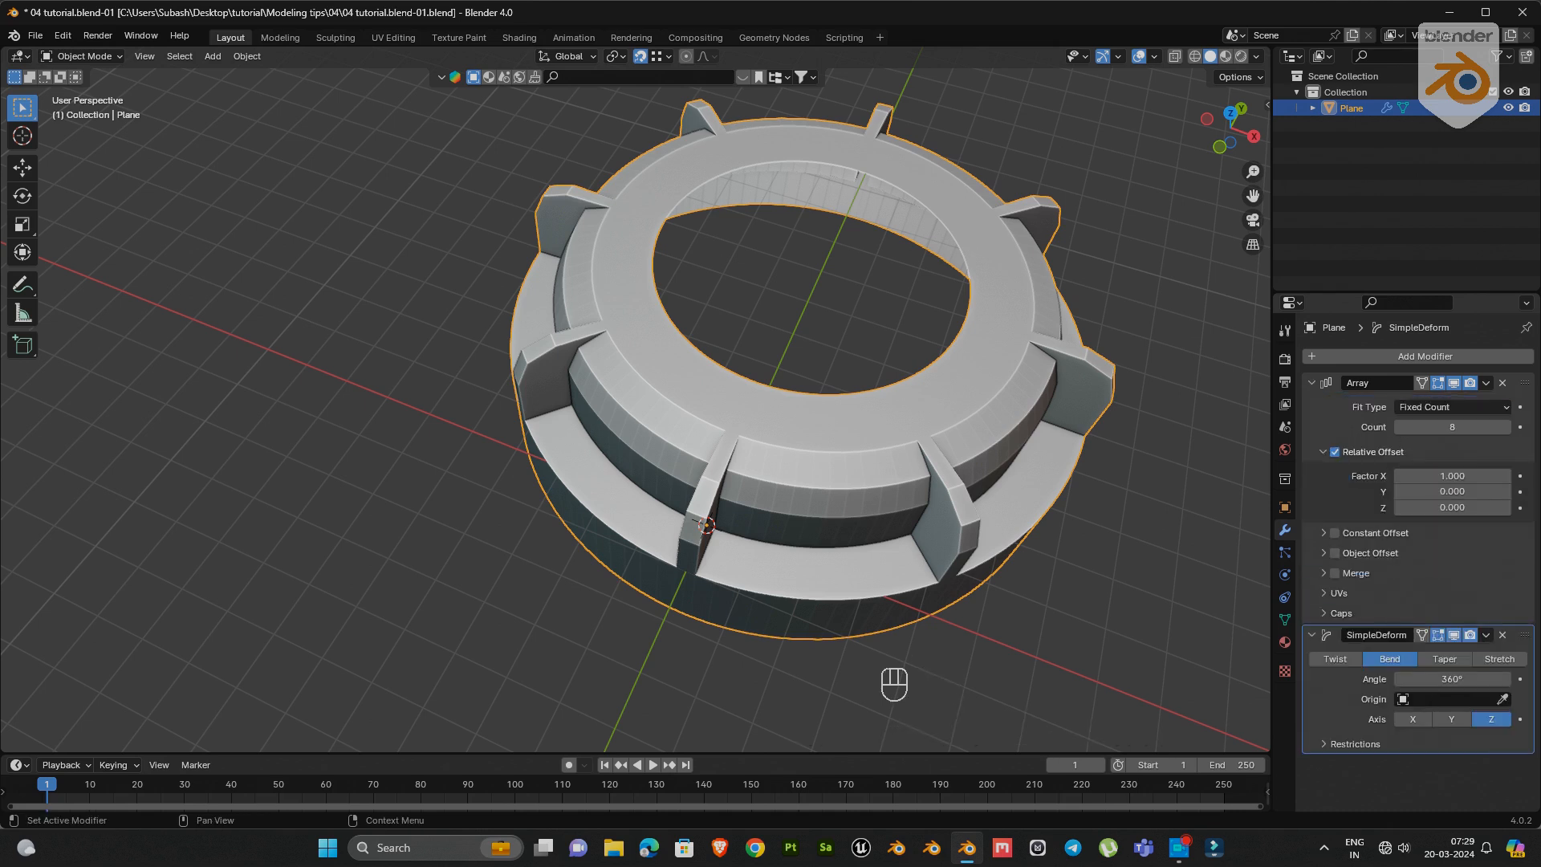
{"action": "left_click", "coordinate": [1485, 382]}
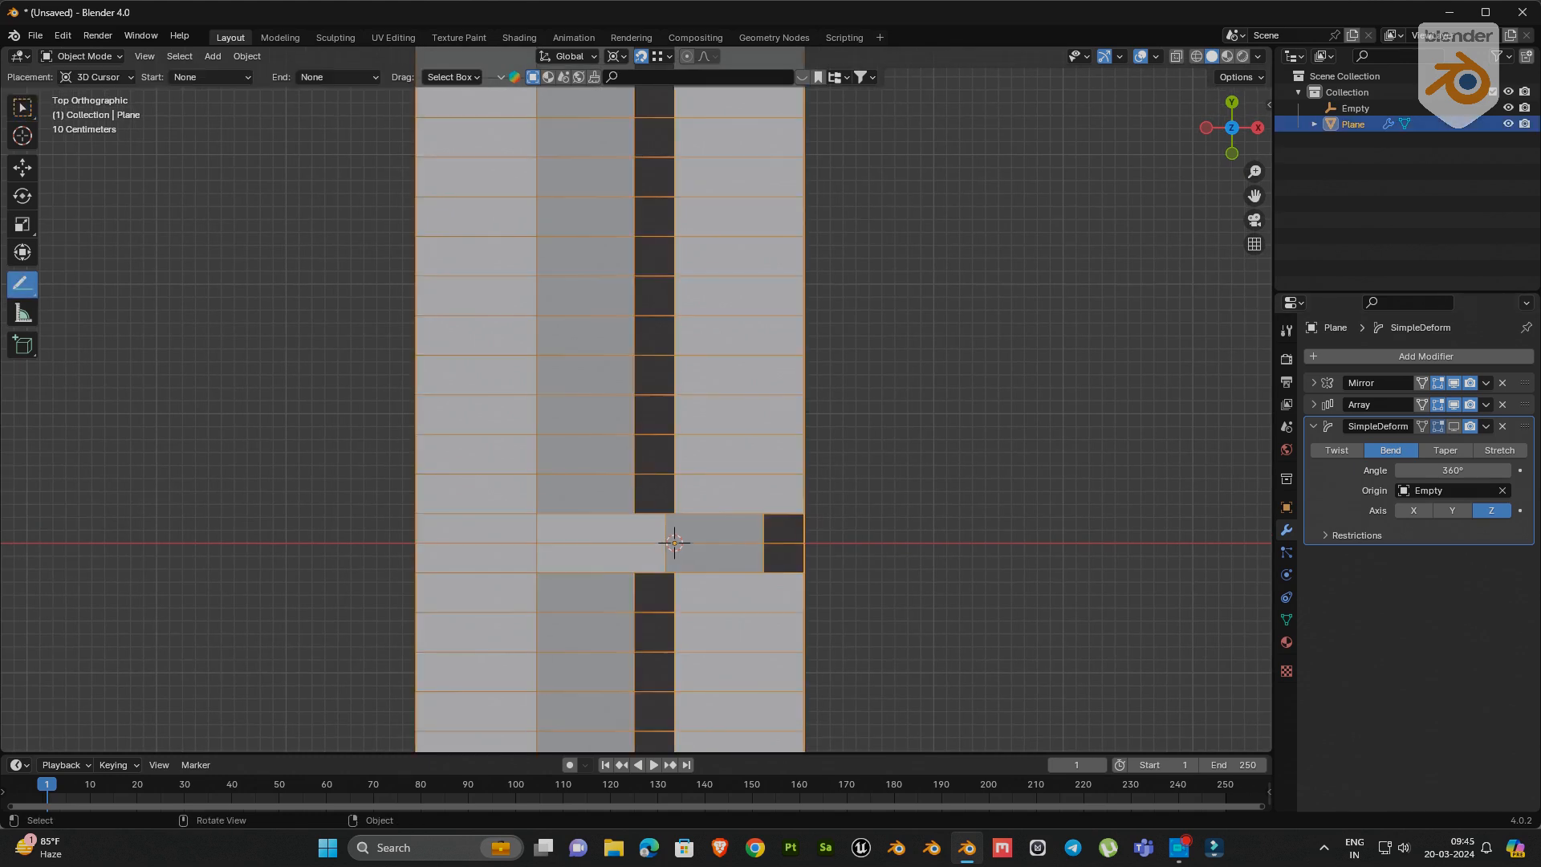
- Annotate the row at the bend origin and toggle the bend's viewport display
{"action": "left_click", "coordinate": [21, 283]}
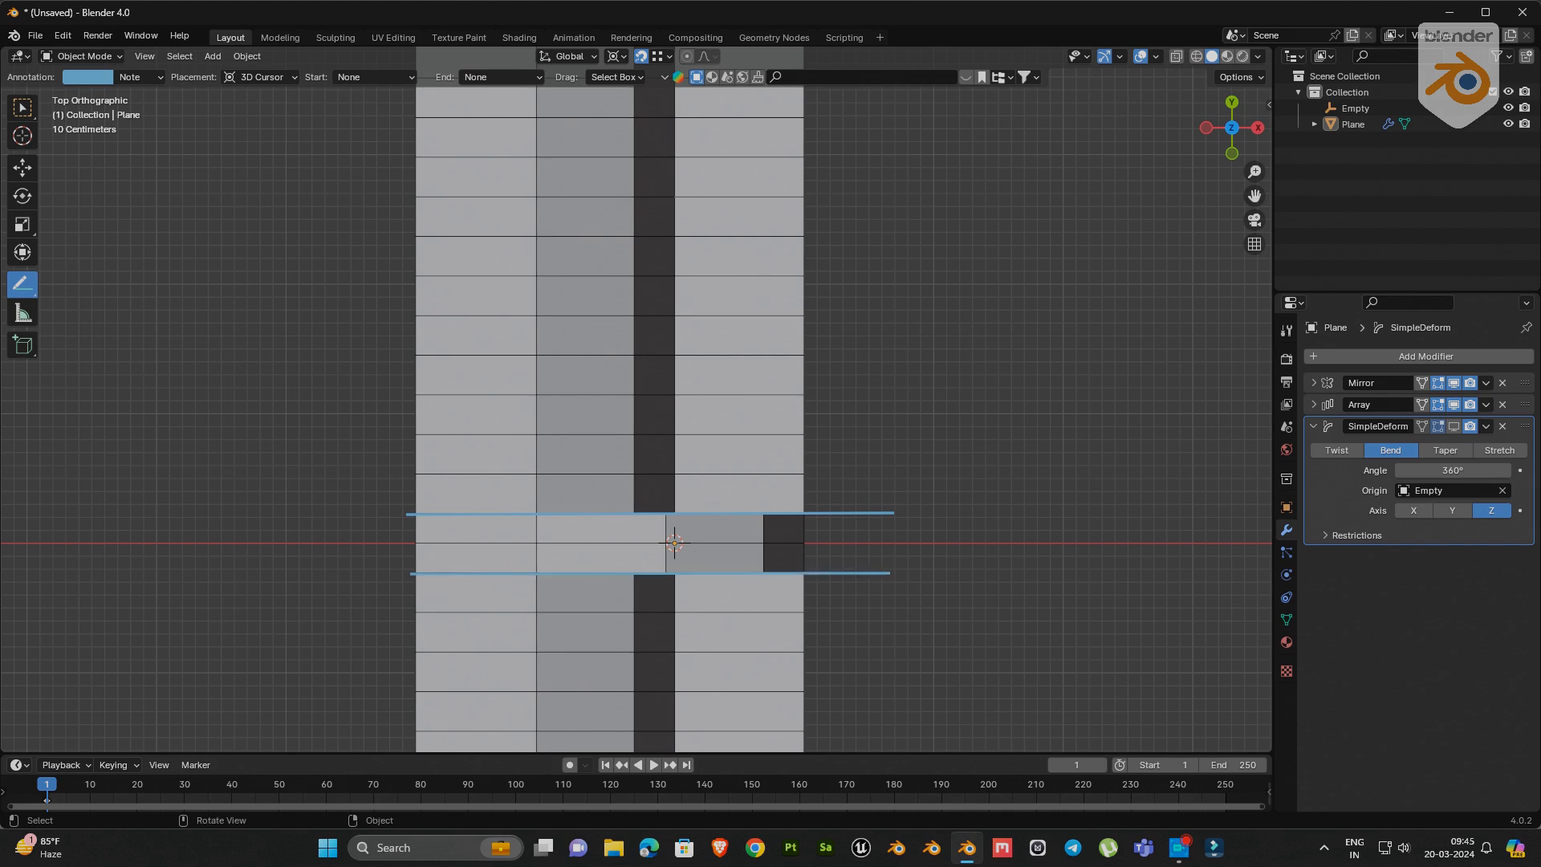
{"action": "mouse_move", "coordinate": [1455, 426]}
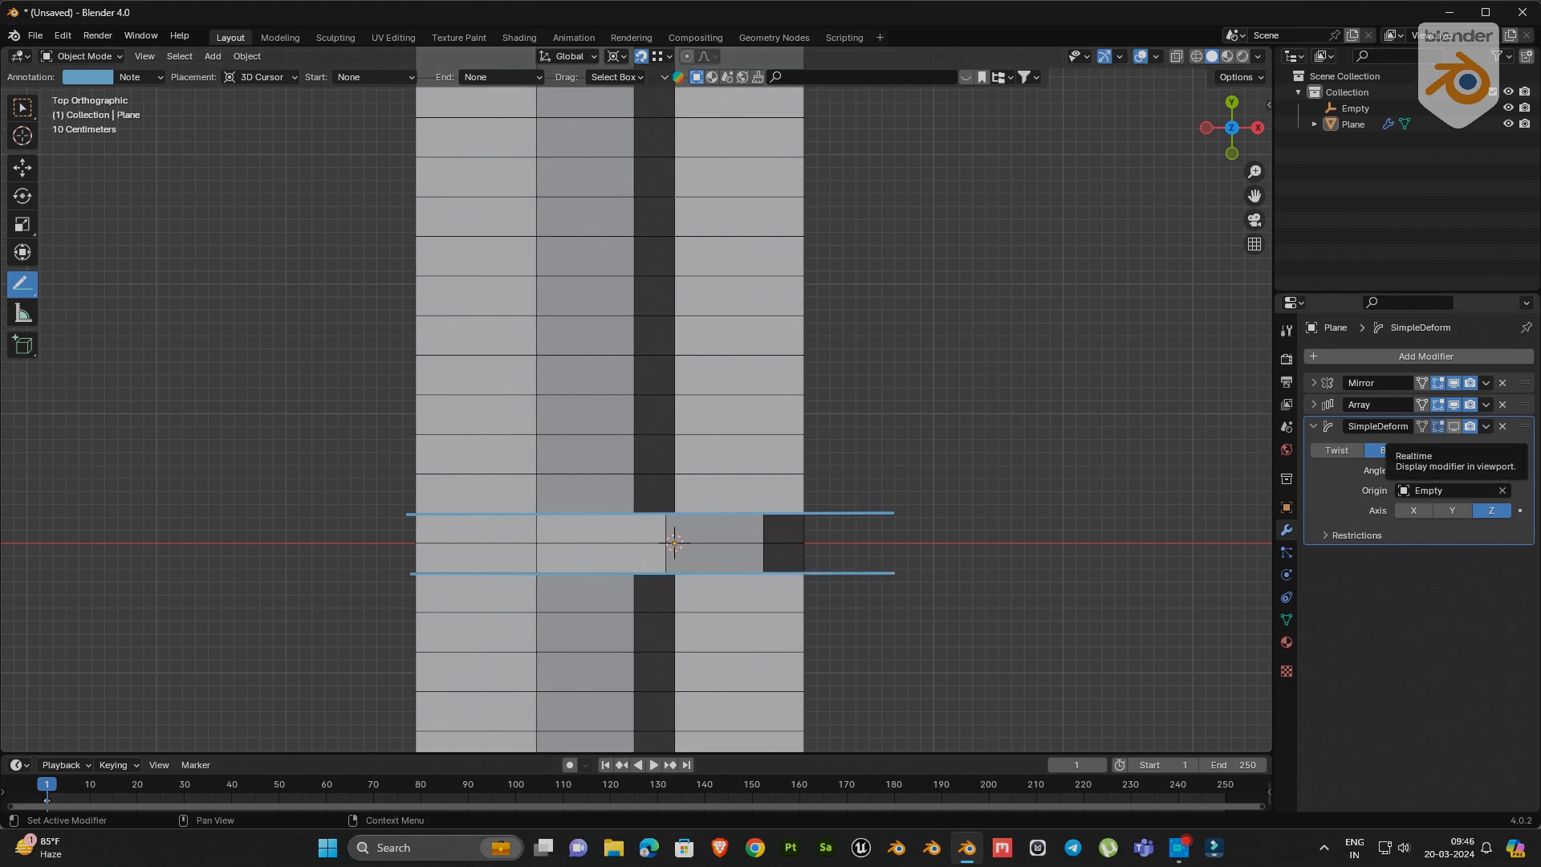
{"action": "left_click", "coordinate": [1390, 449]}
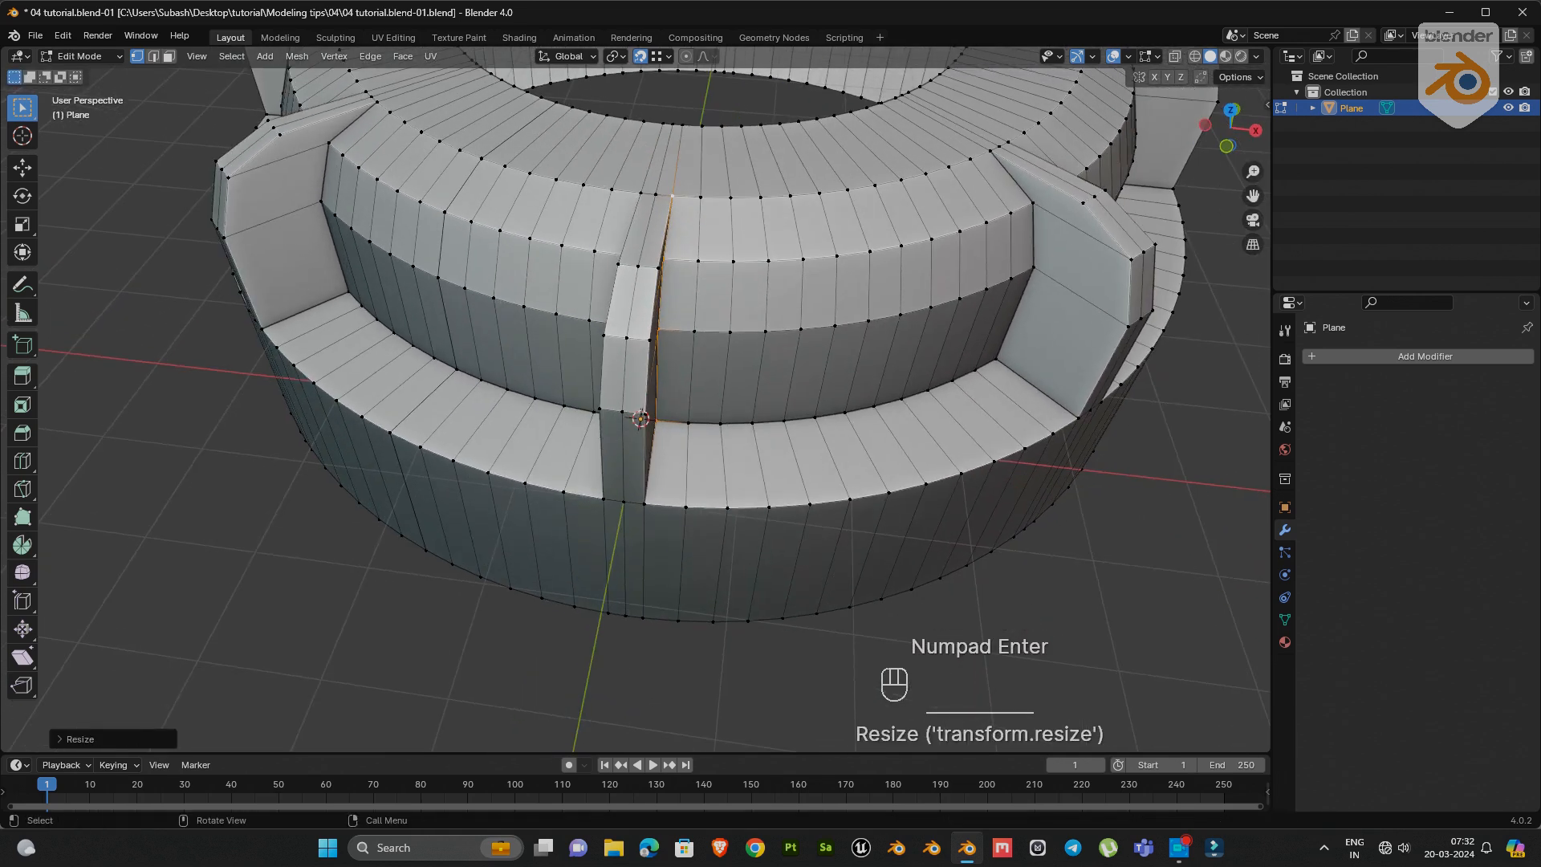
- Scale the selected seam edges where the ring's ends meet
{"action": "key", "text": "g"}
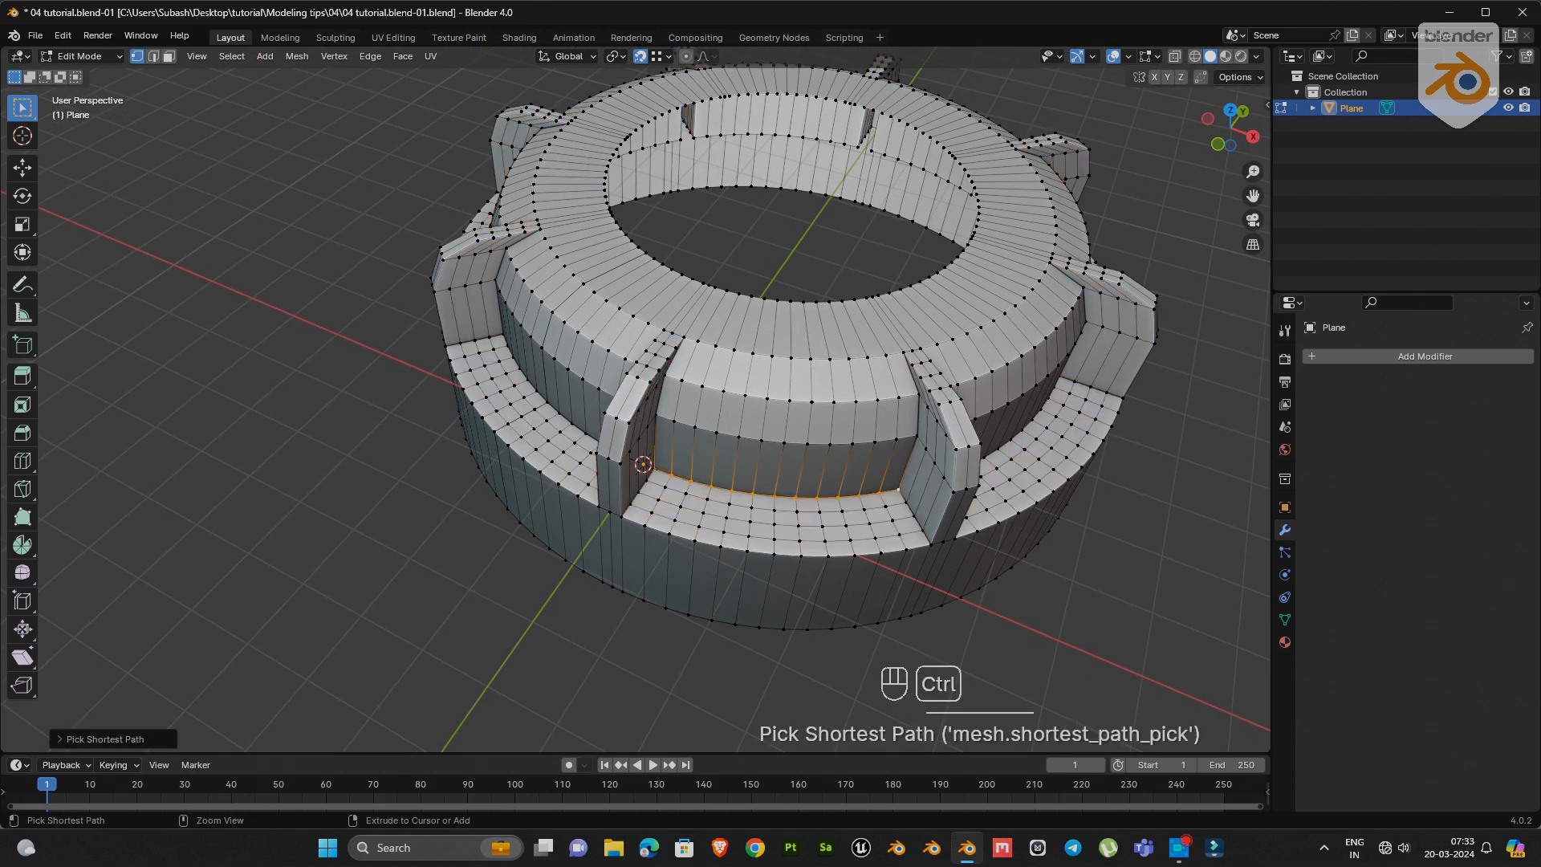
- Select one fin sector's half-slice and delete the rest of the ring
{"action": "key", "text": "shift+s"}
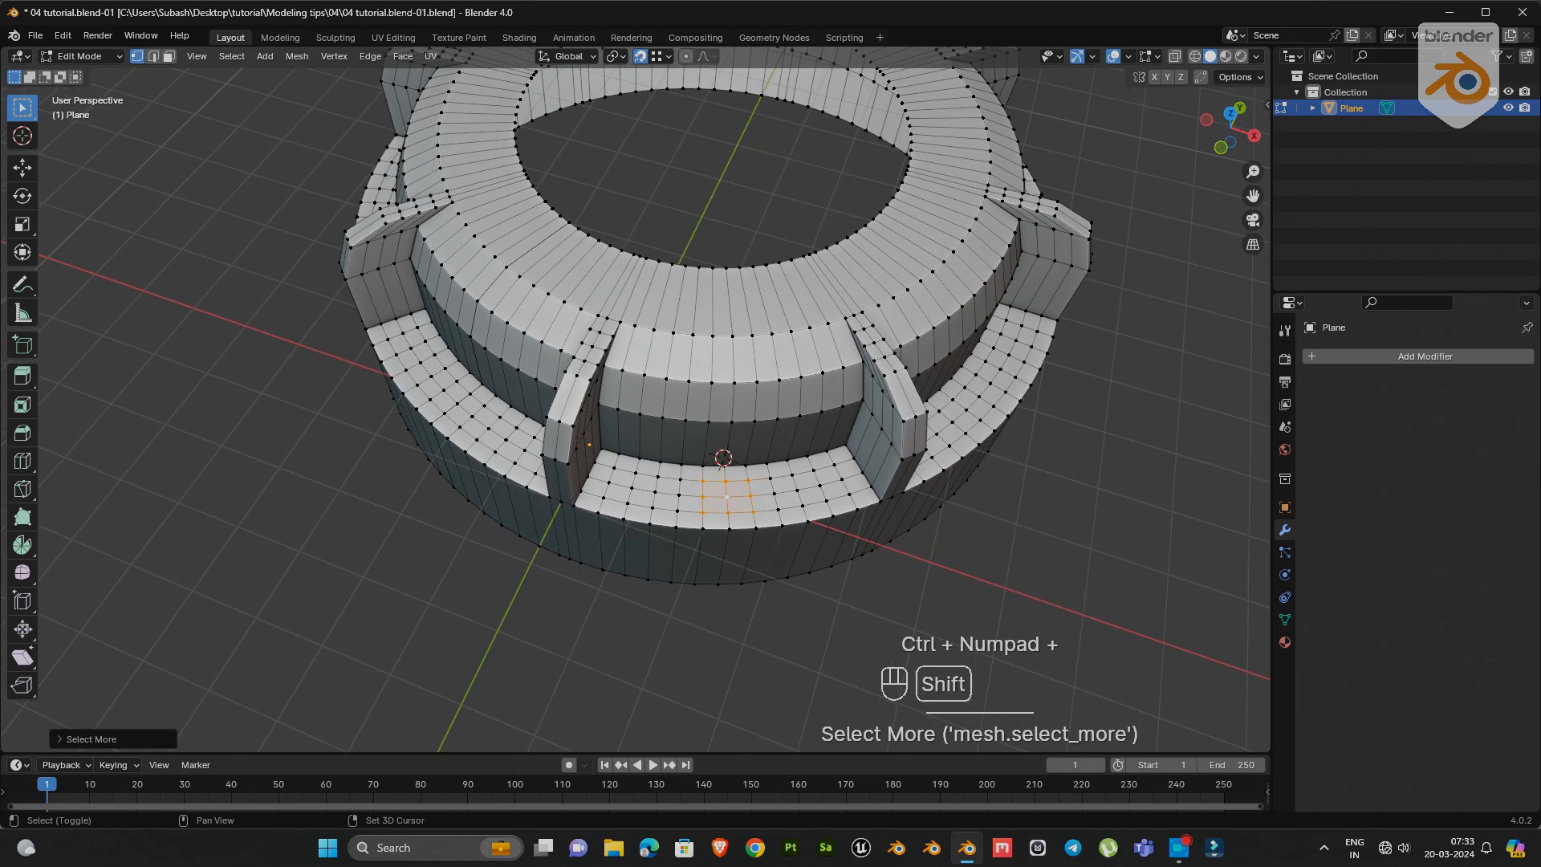
{"action": "right_click", "coordinate": [731, 454]}
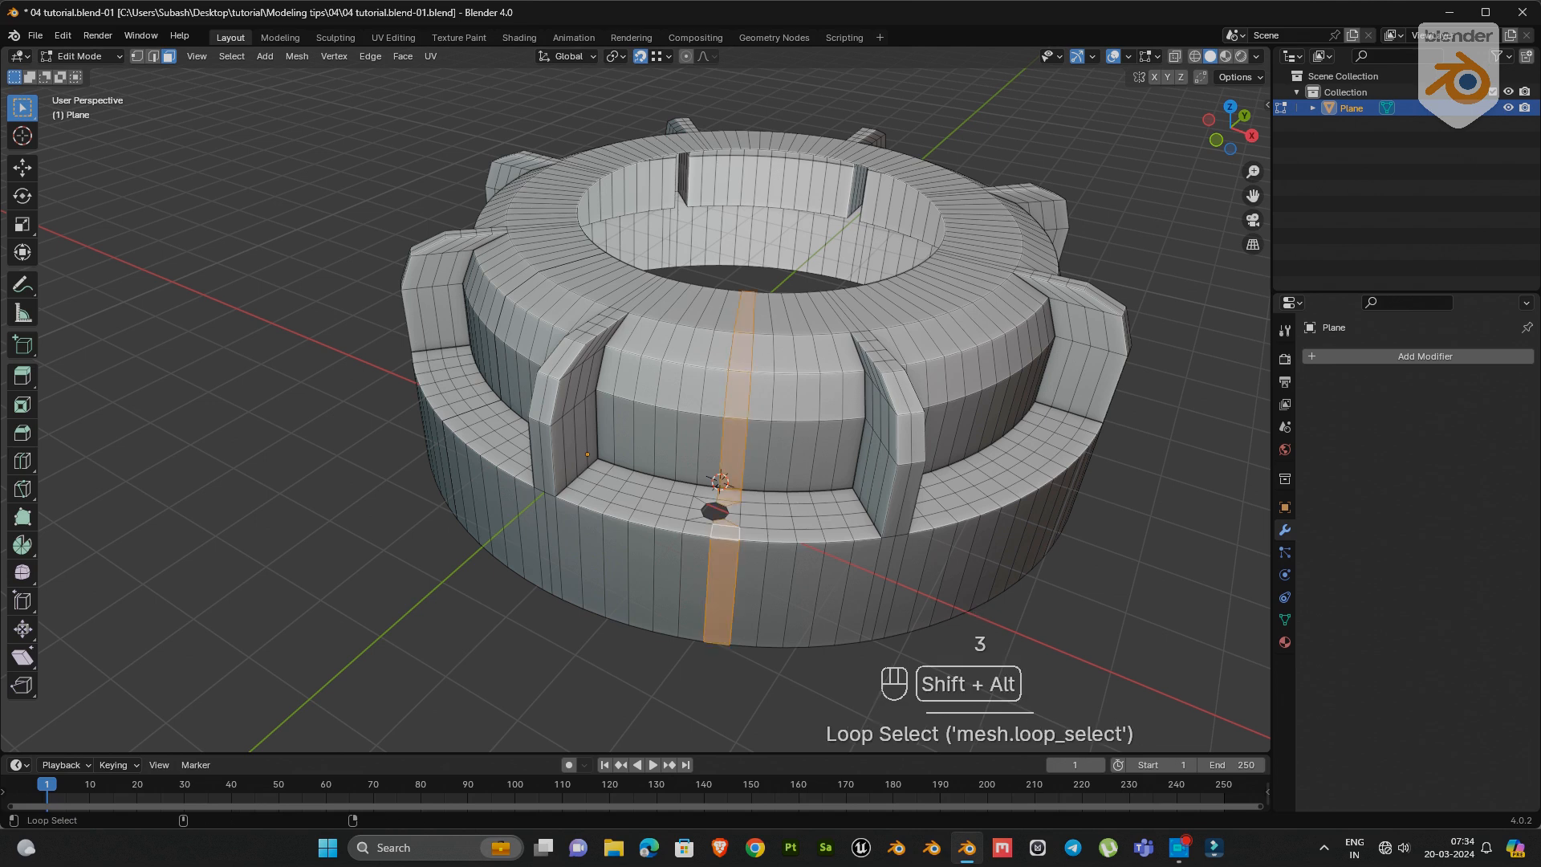
{"action": "key", "text": "x"}
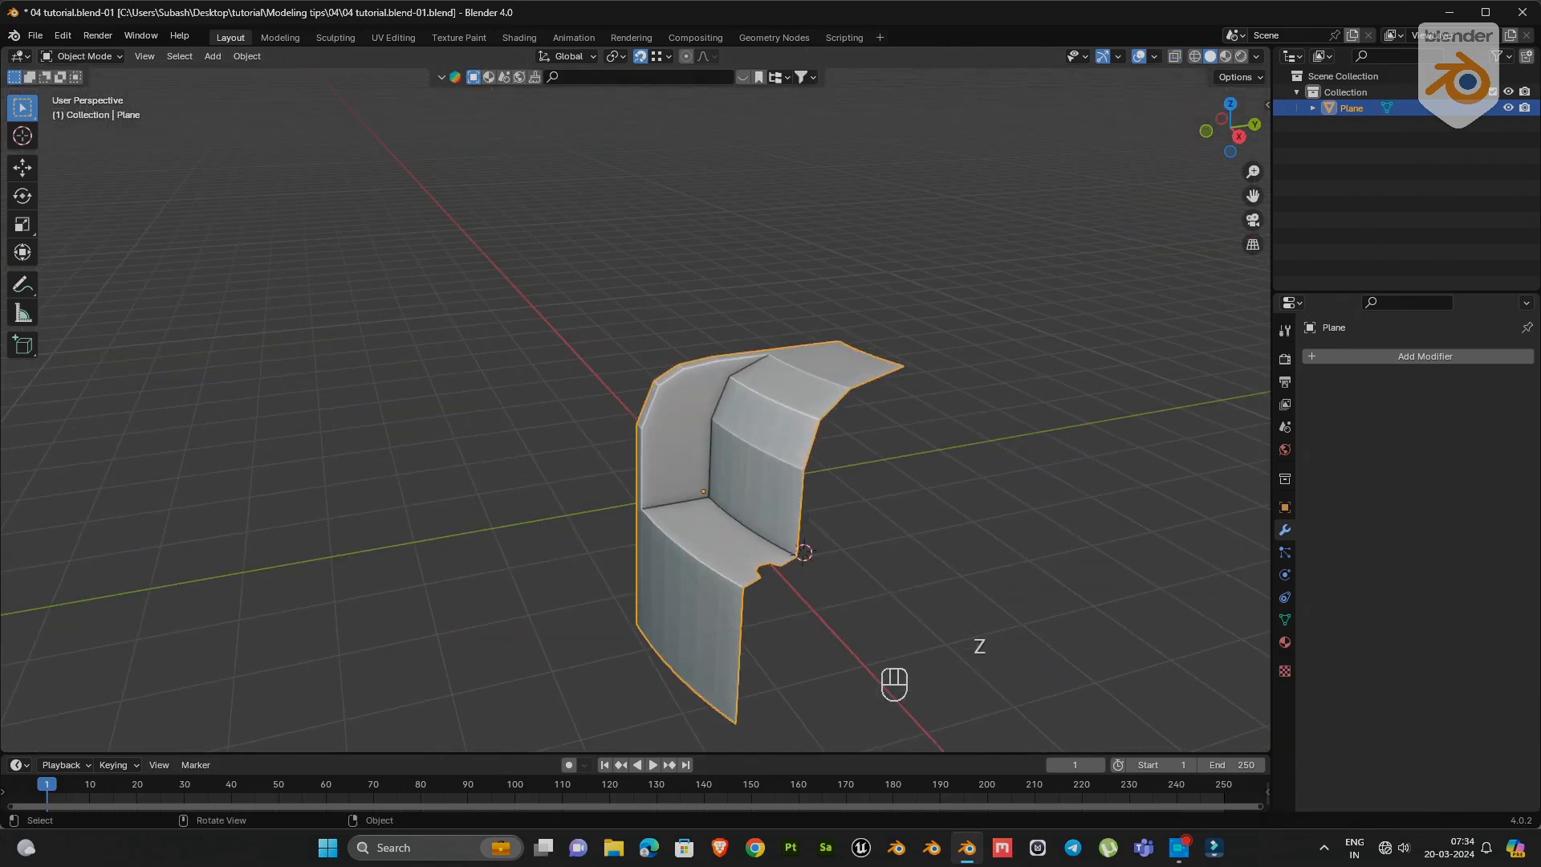
- Mirror the half-slice across X with merge and move it along Y so both sides meet
{"action": "left_click", "coordinate": [1423, 356]}
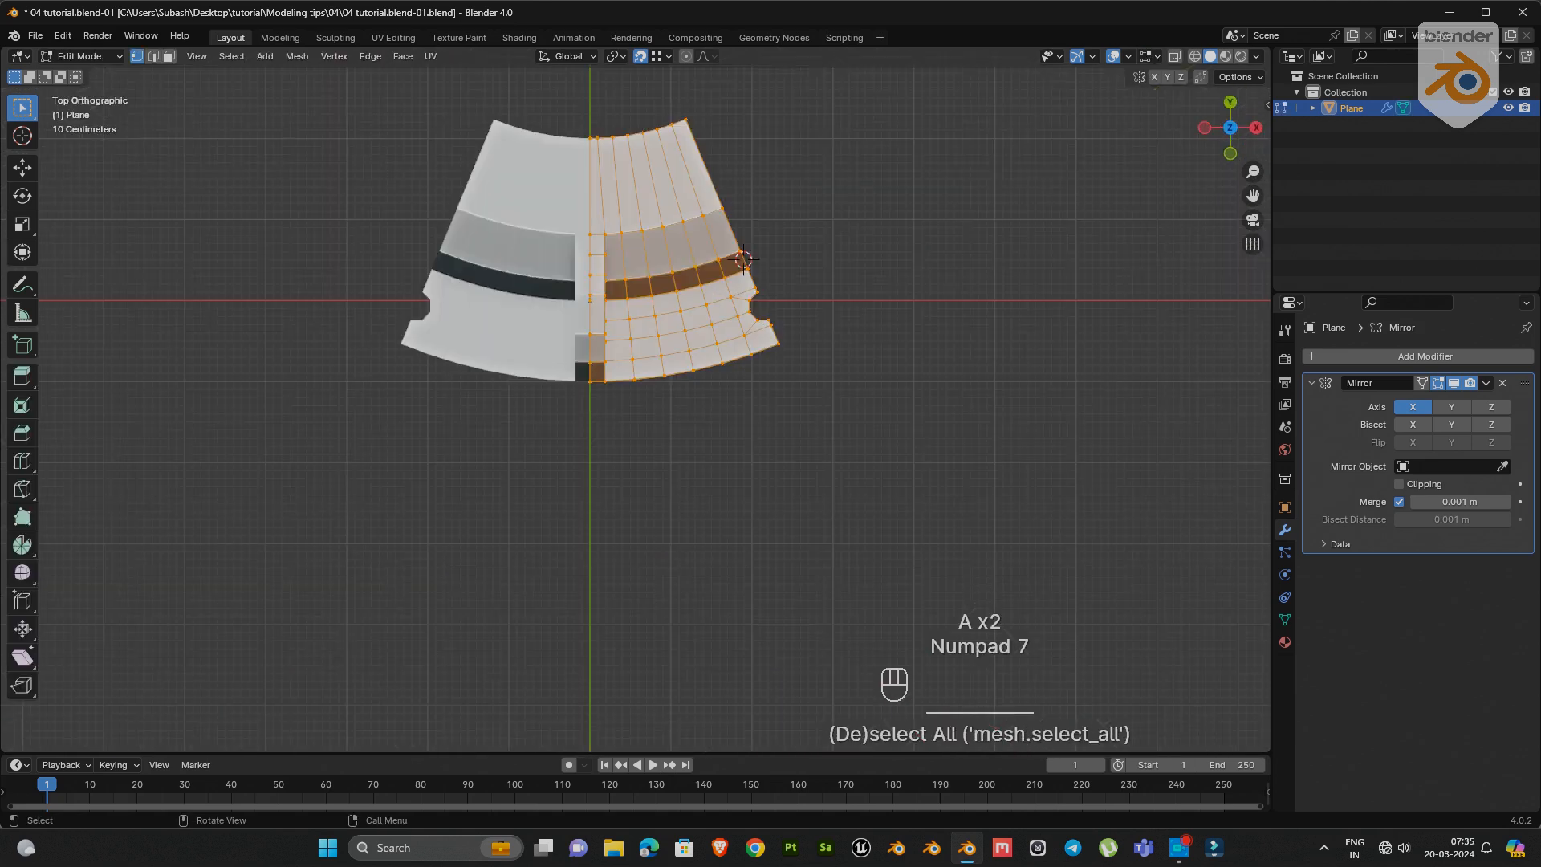
{"action": "key", "text": "g"}
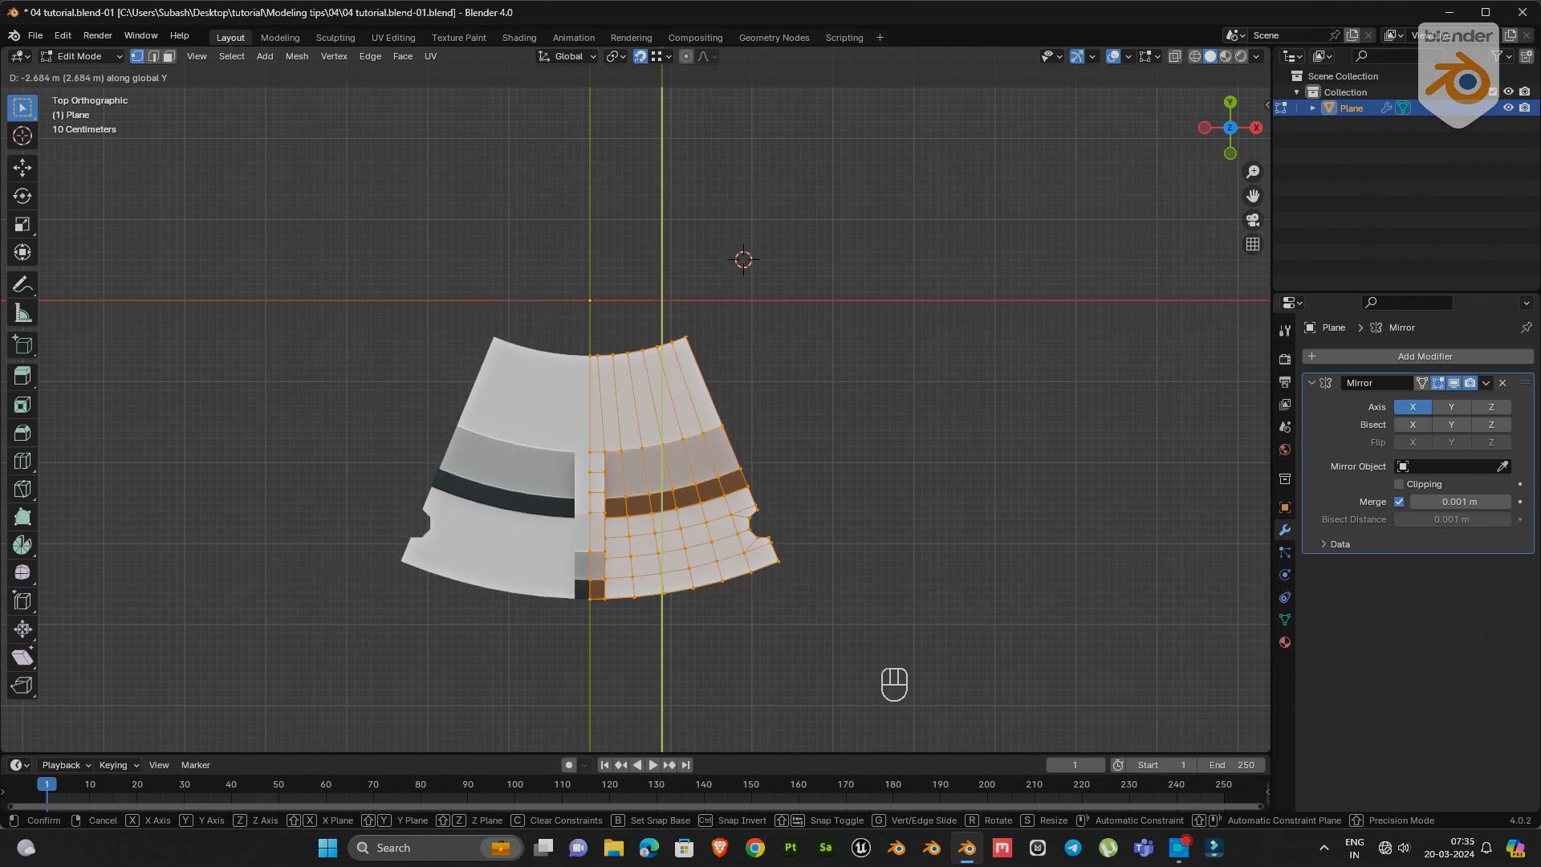
{"action": "key", "text": "Tab"}
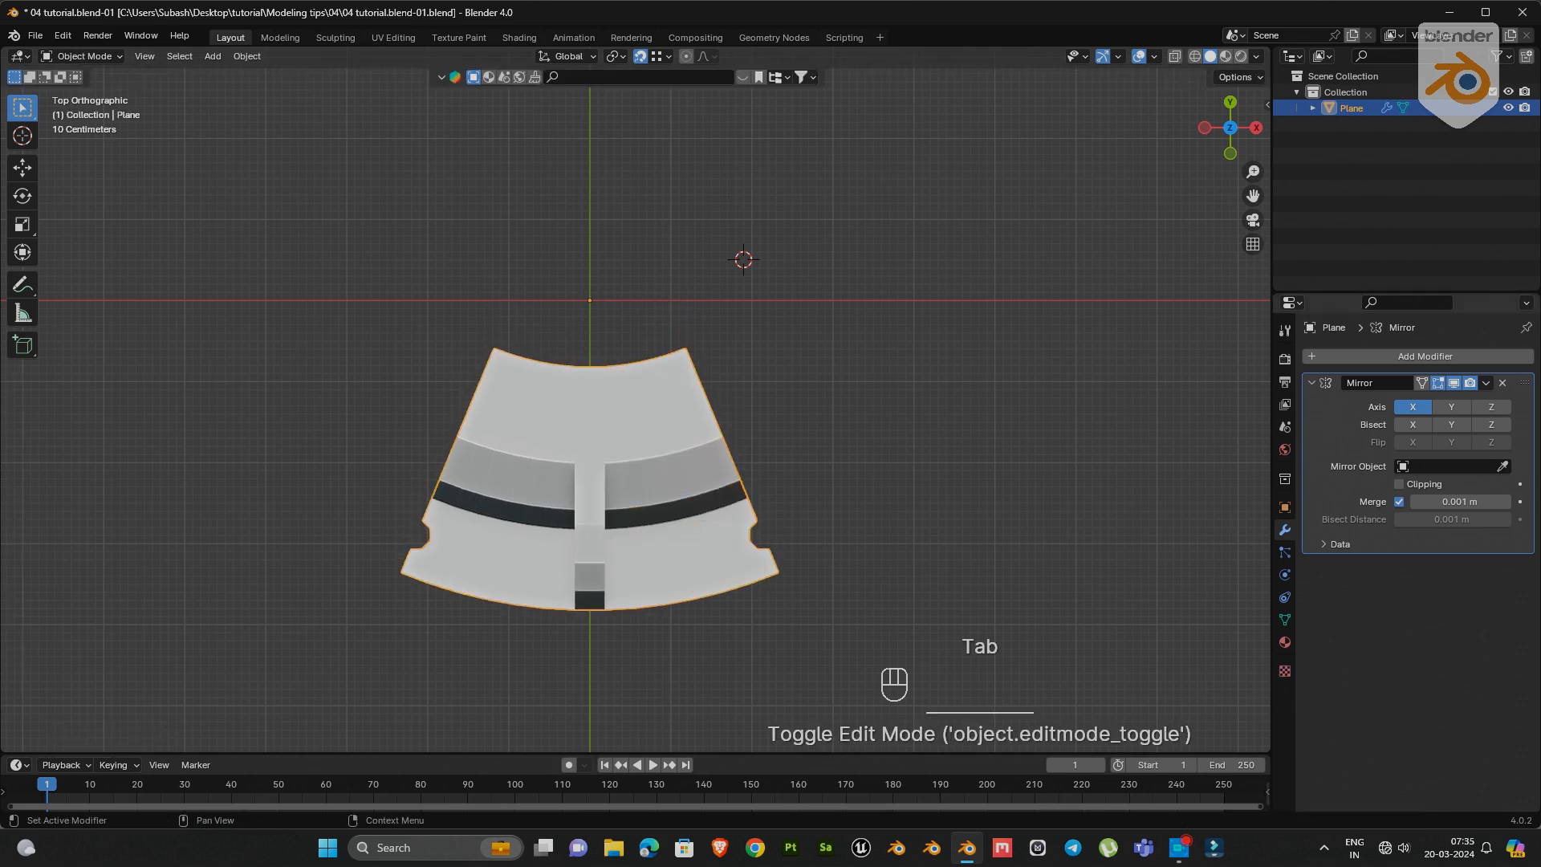
- Array the sector 8 times with Object Offset driven by a new Empty at the centre
{"action": "left_click", "coordinate": [1421, 356]}
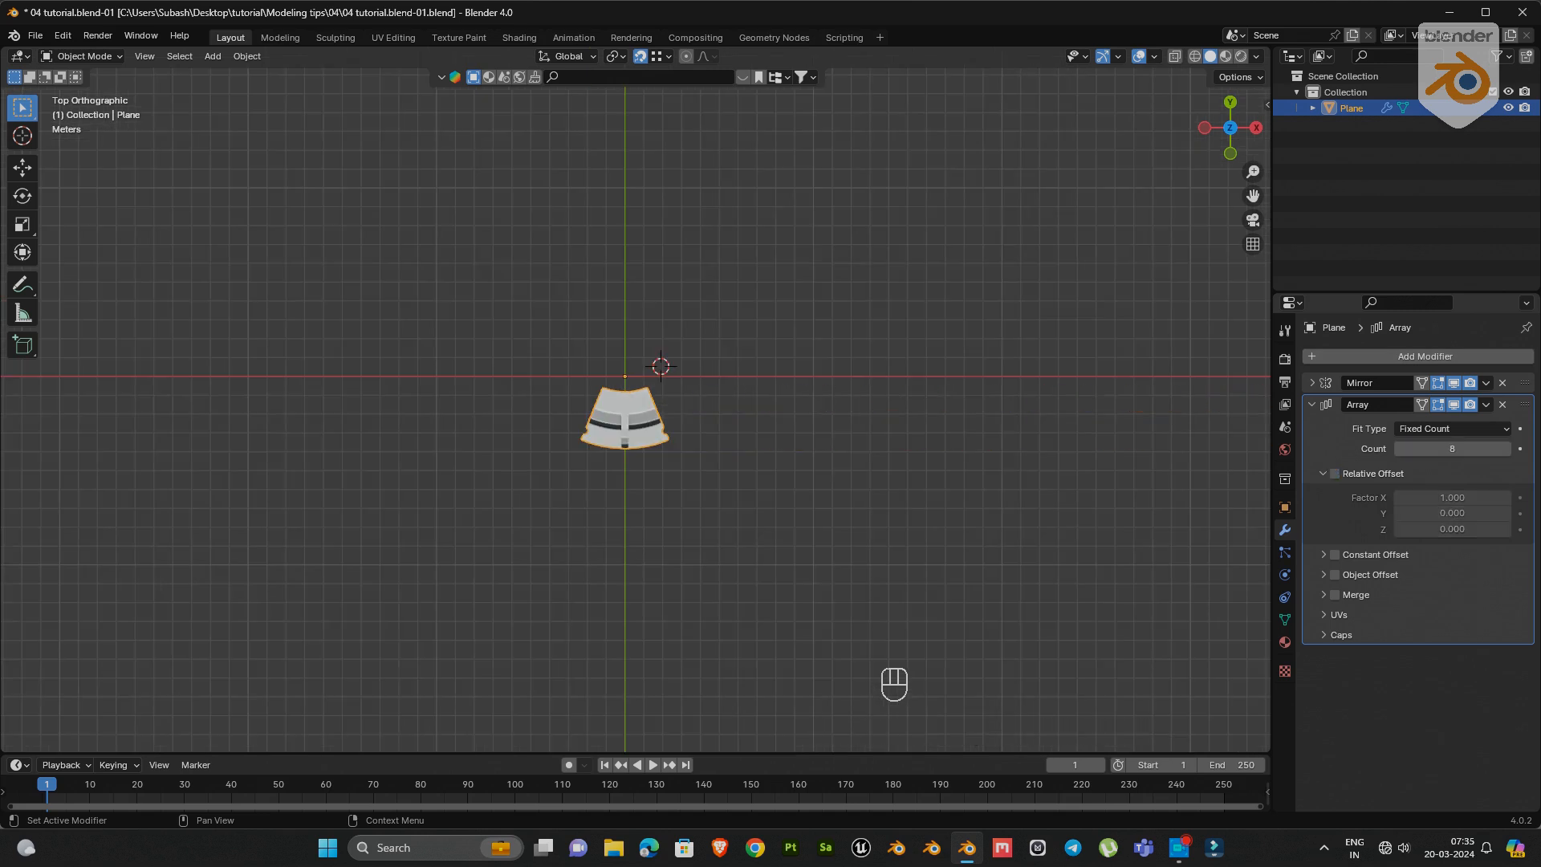
{"action": "left_click", "coordinate": [1334, 575]}
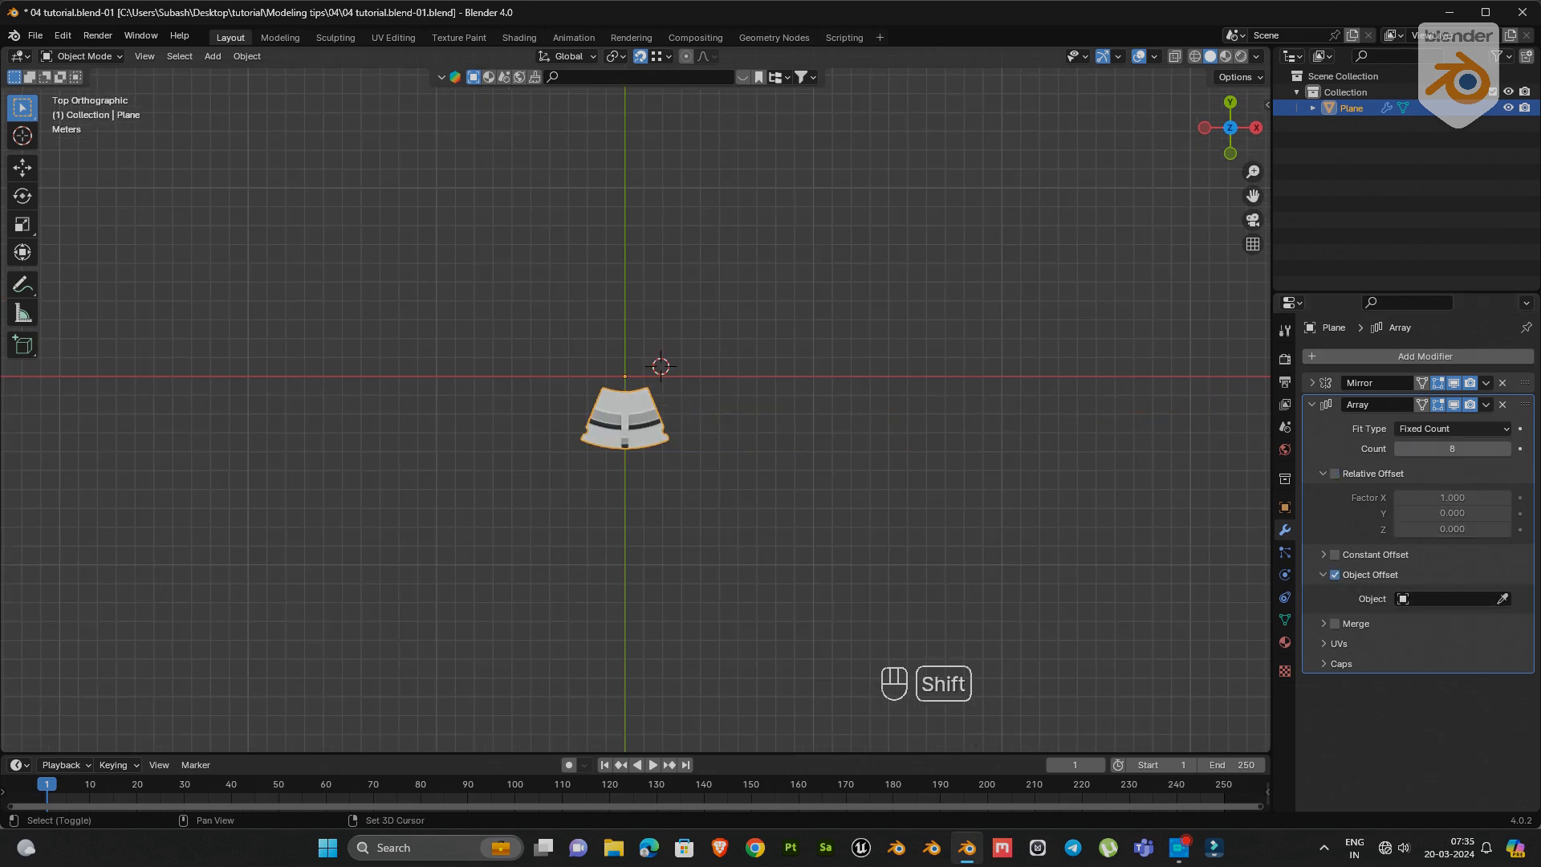
{"action": "key", "text": "shift+a"}
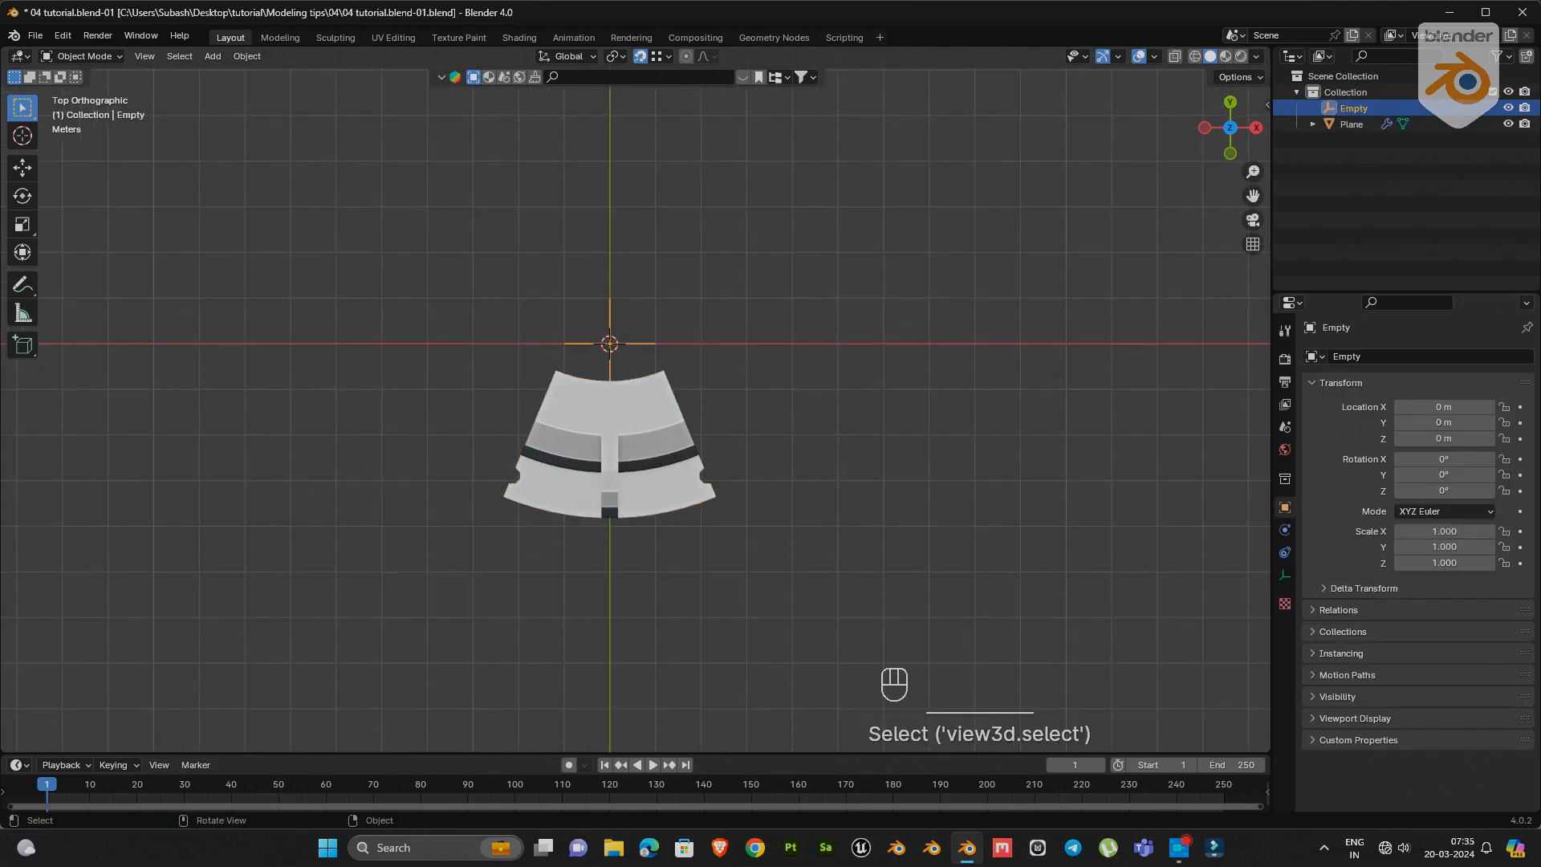
{"action": "key", "text": "r"}
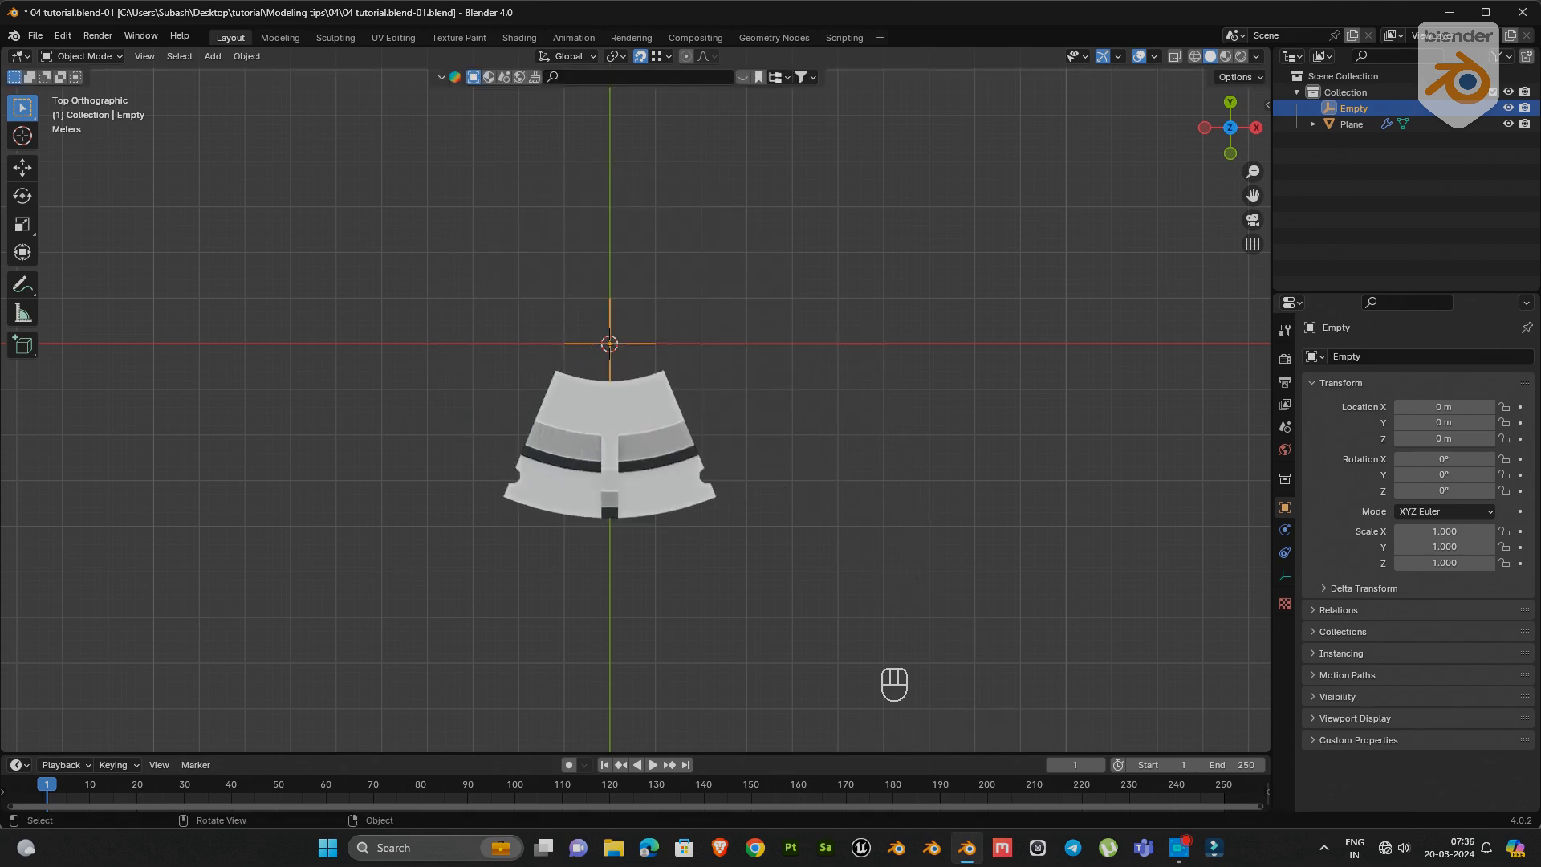
- Work out the per-copy angle in Calculator as 360 divided by 8
{"action": "key", "text": "super"}
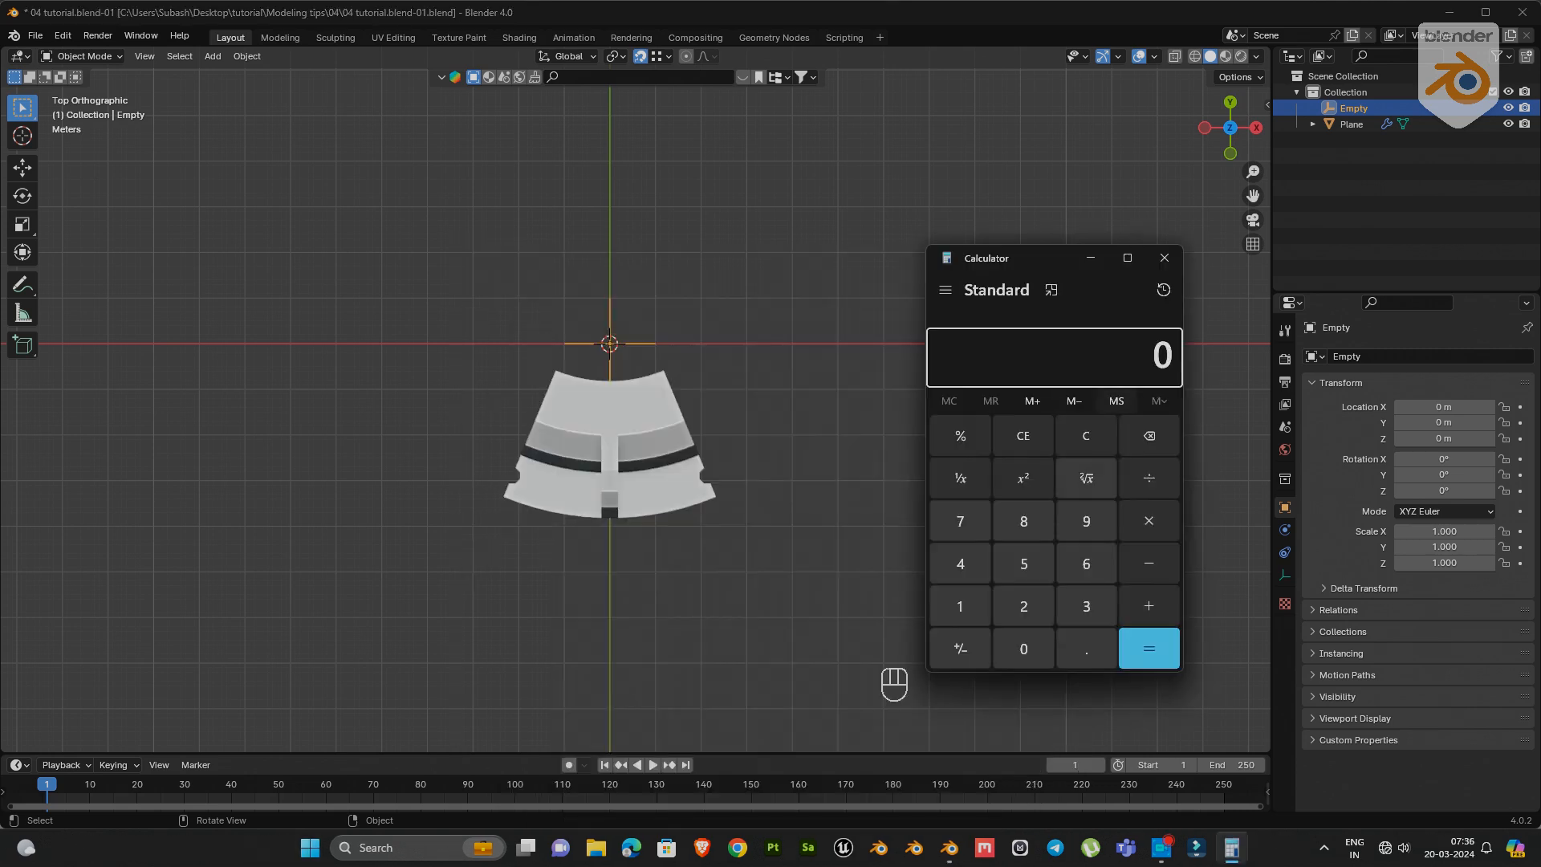
{"action": "left_click", "coordinate": [1146, 478]}
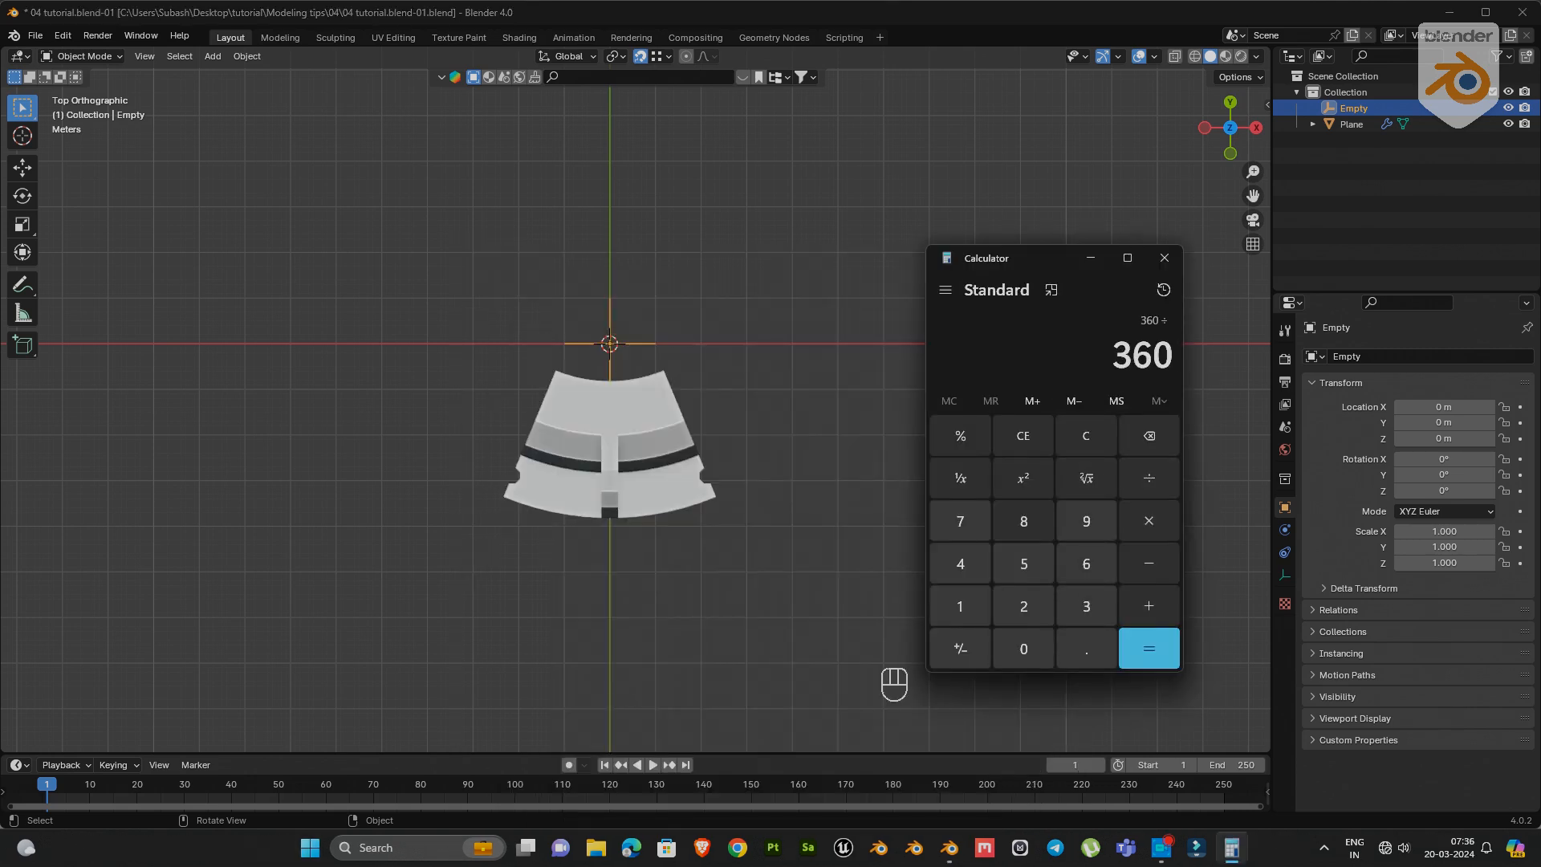
{"action": "left_click", "coordinate": [1146, 648]}
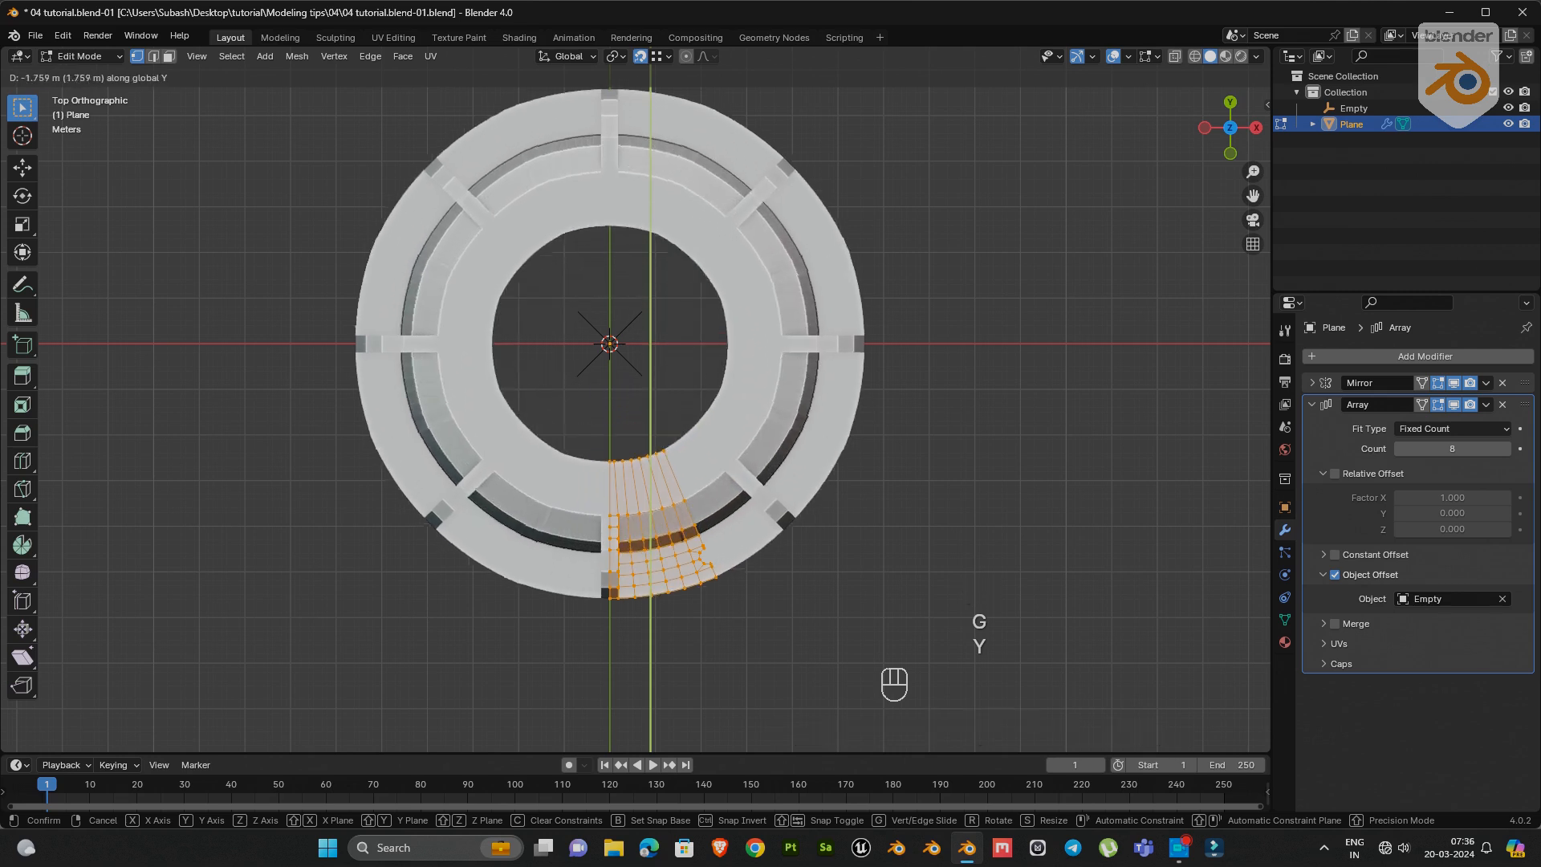
- Slide the sector along Y to close gaps between copies and bevel the fin-base edges
{"action": "key", "text": "shift"}
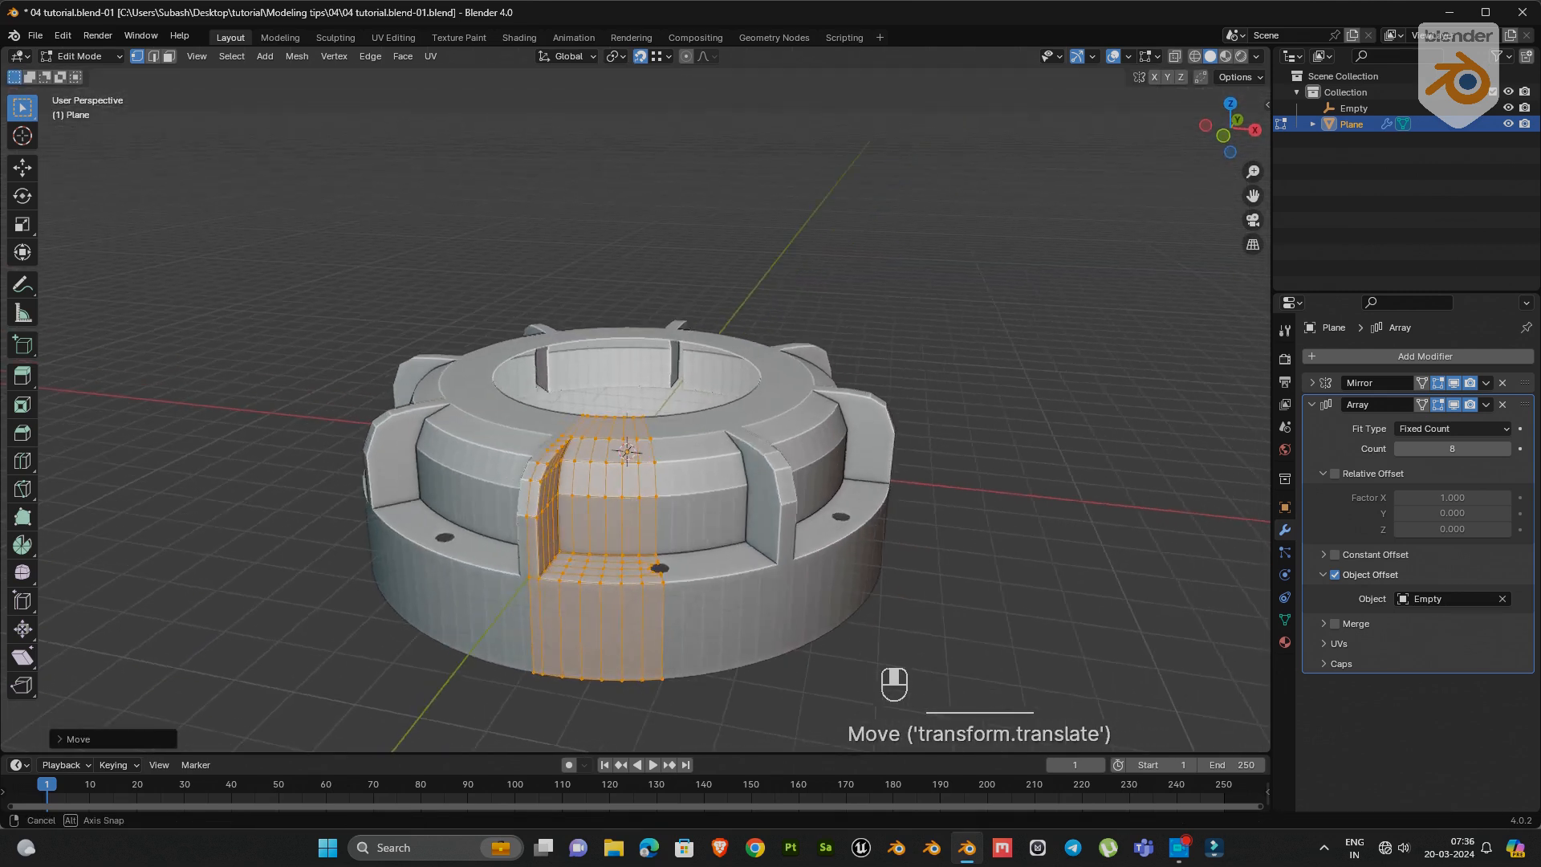
{"action": "key", "text": "Tab"}
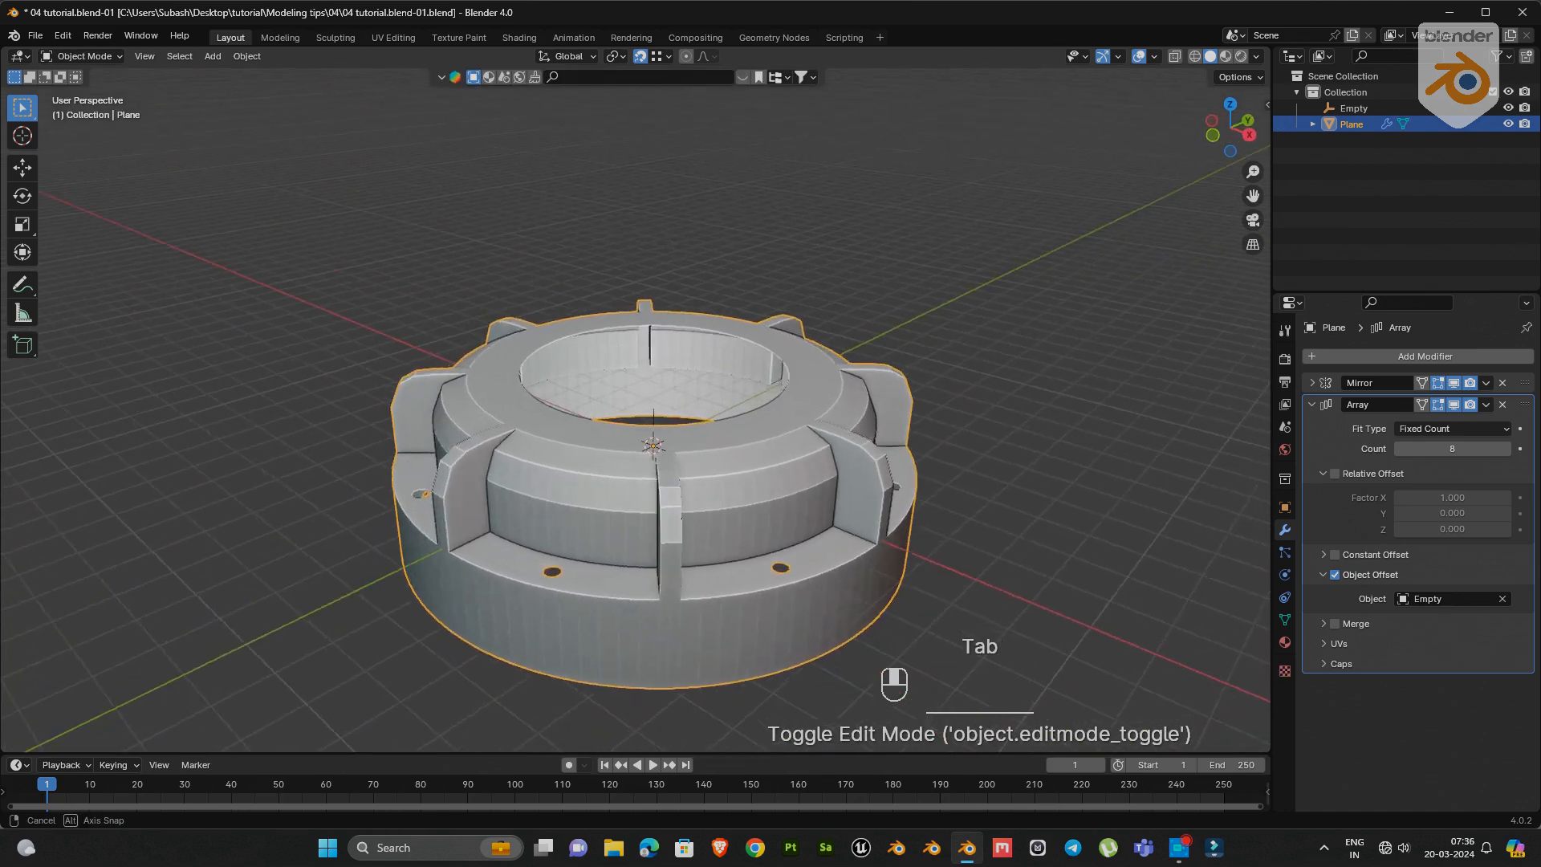
{"action": "key", "text": "Tab"}
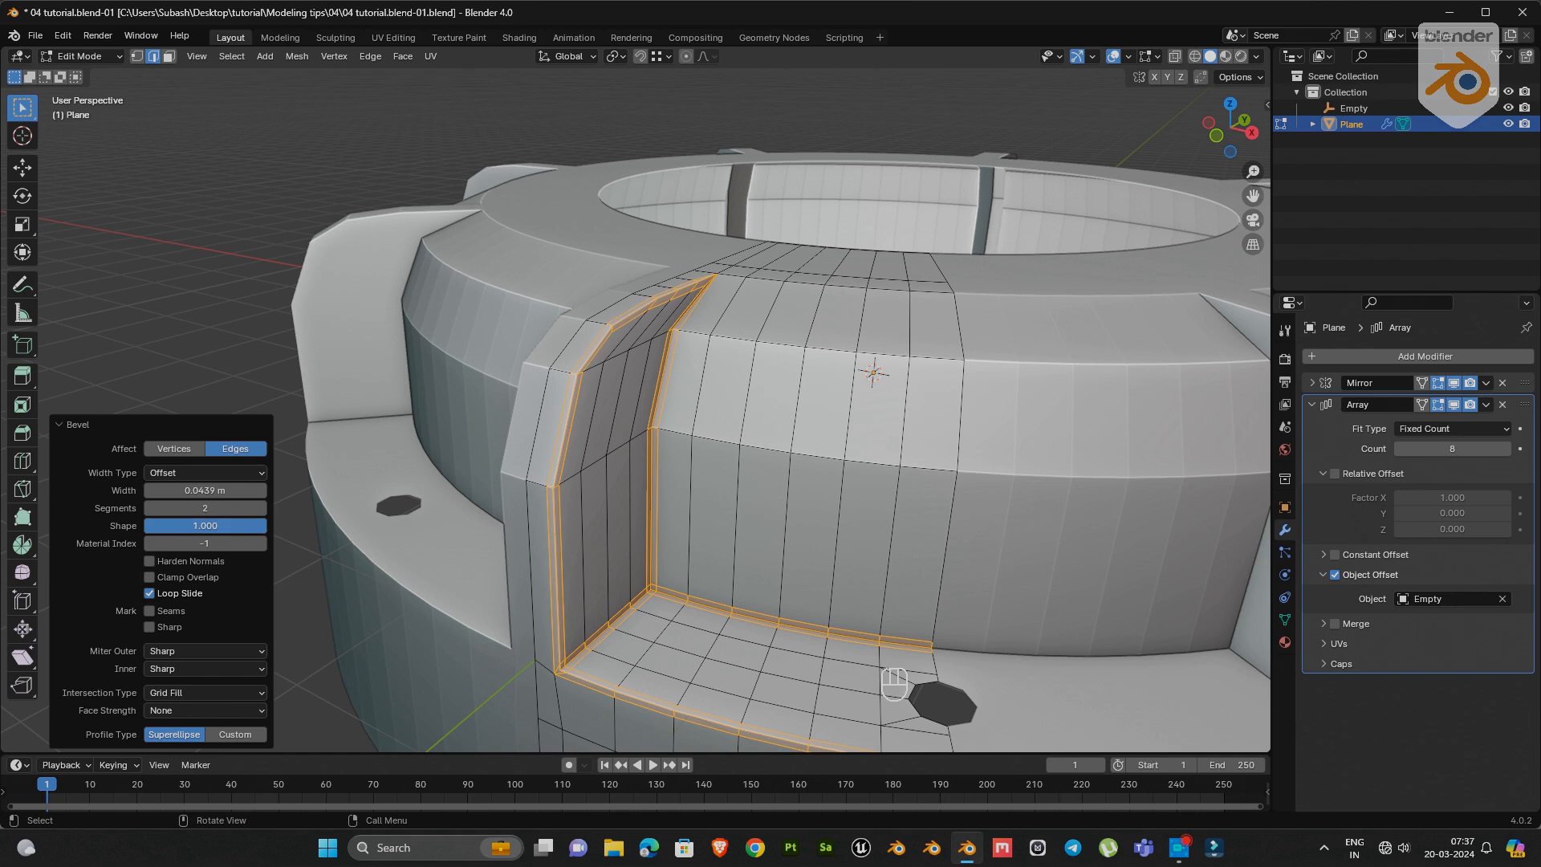
{"action": "left_click", "coordinate": [204, 650]}
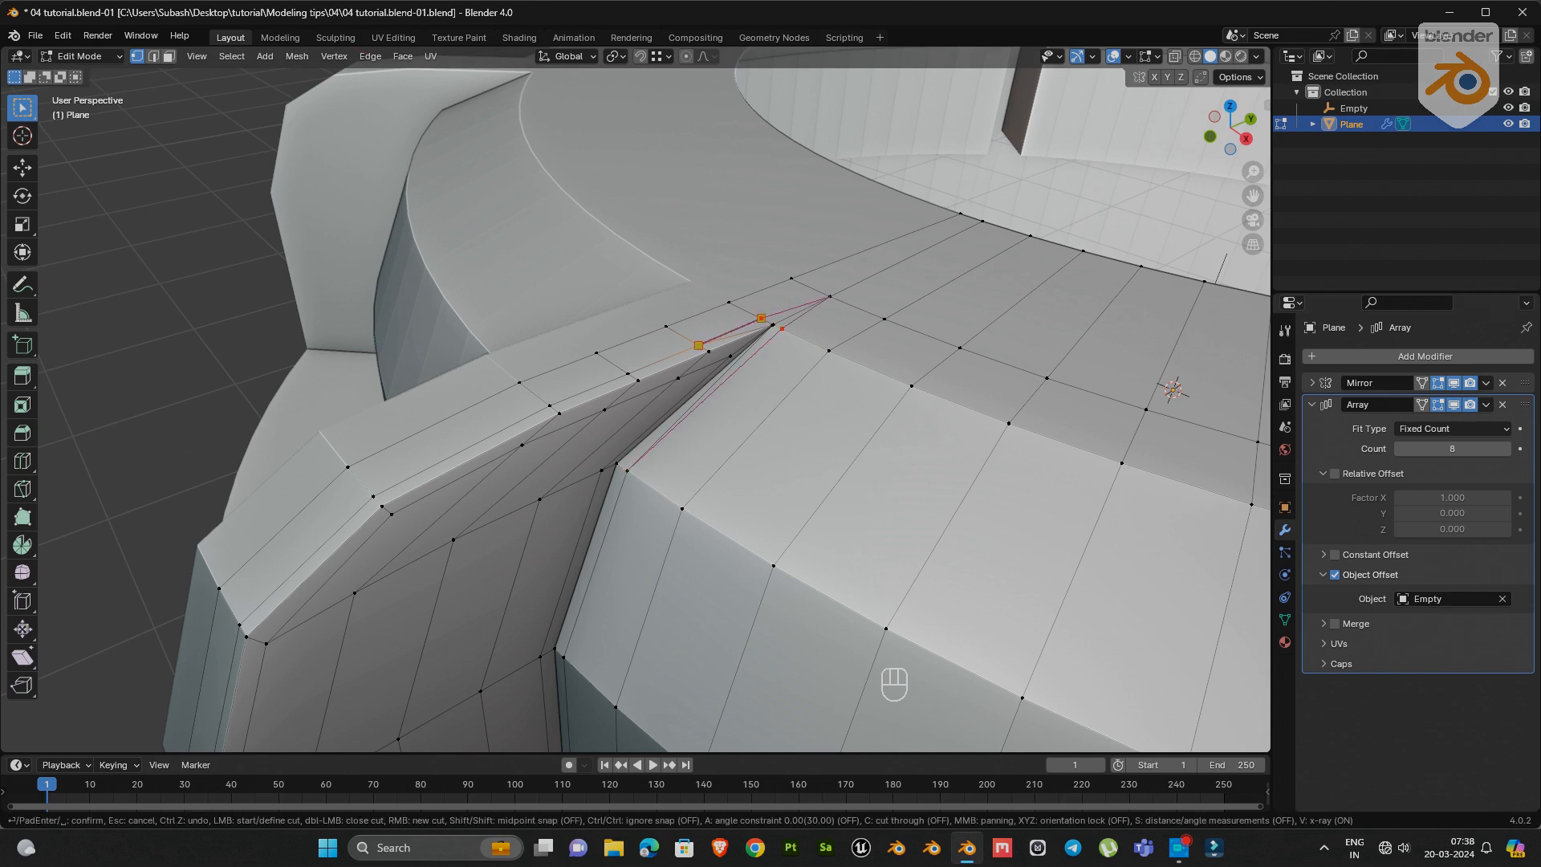
- Knife-cut new edges around the fin's upper corner and return to Object Mode
{"action": "key", "text": "Ctrl+X"}
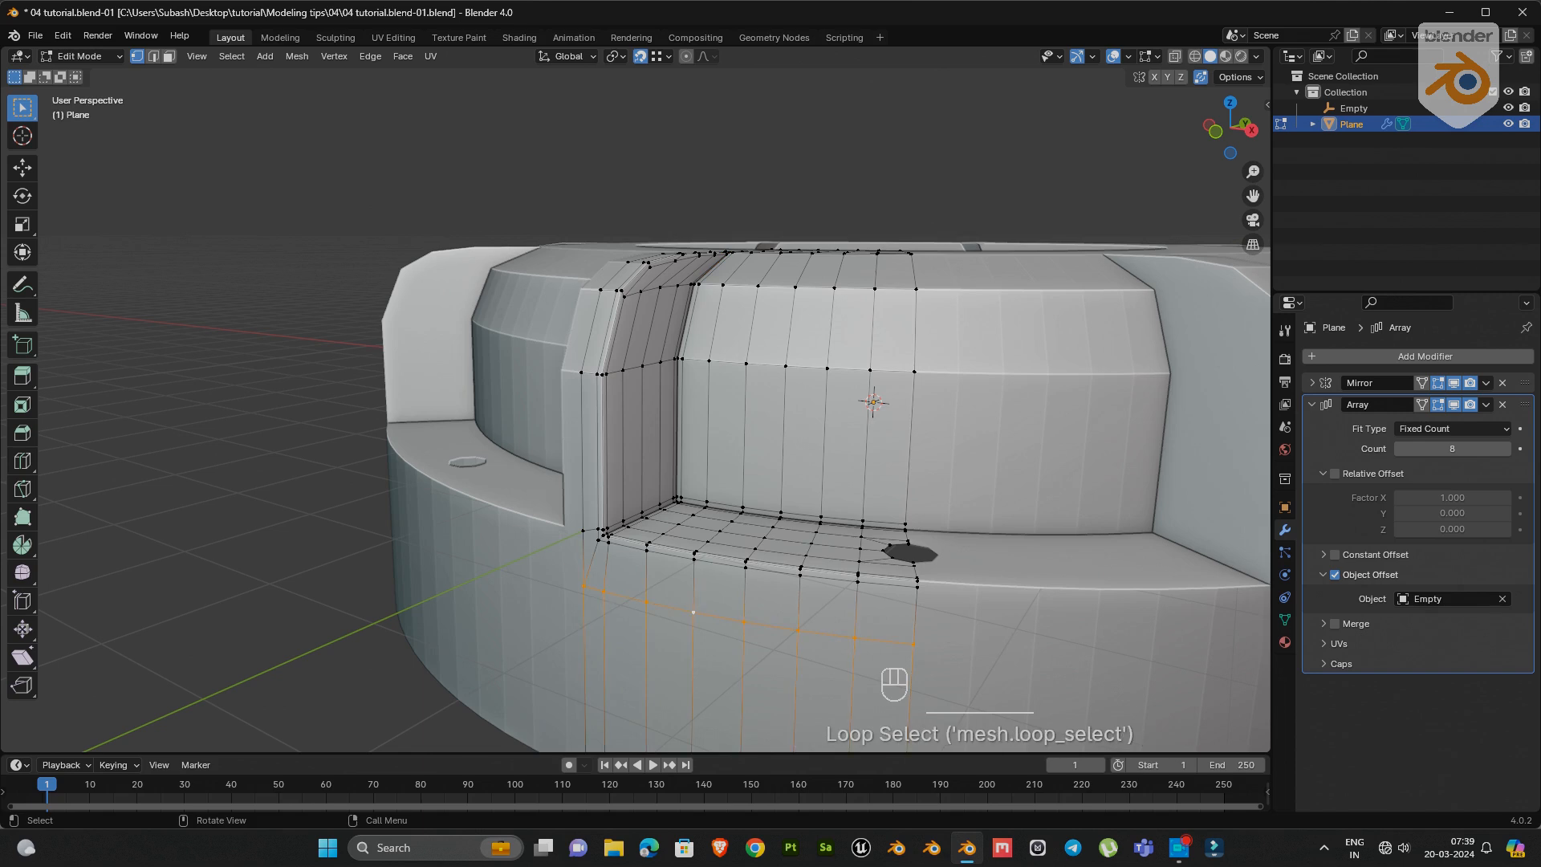
{"action": "key", "text": "Tab"}
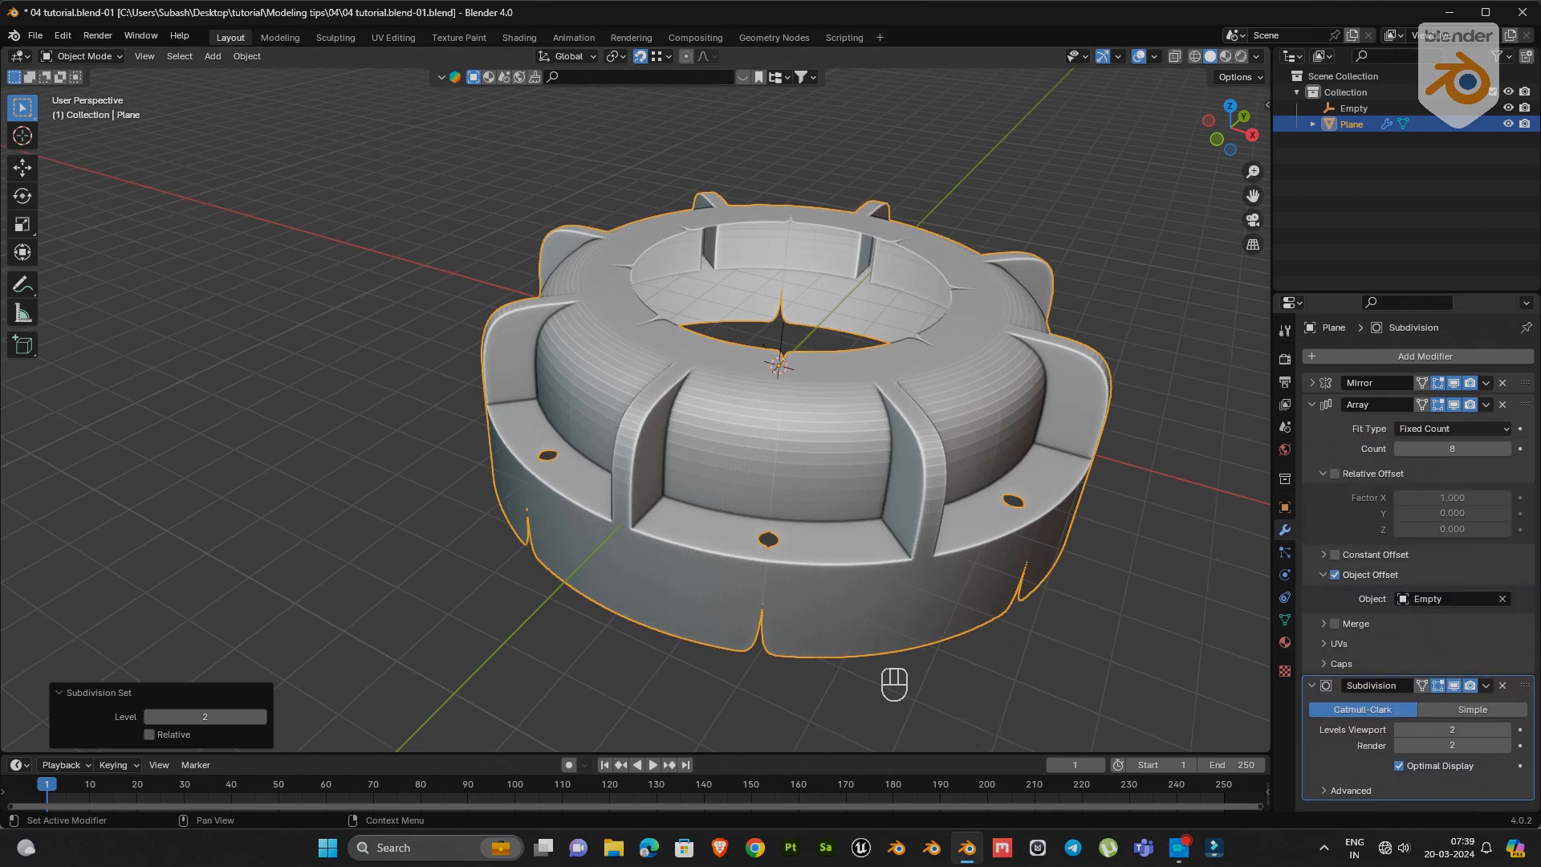
- Enable Merge with First and Last Copies on the Array modifier so the ring reads seamless
{"action": "left_click", "coordinate": [1332, 622]}
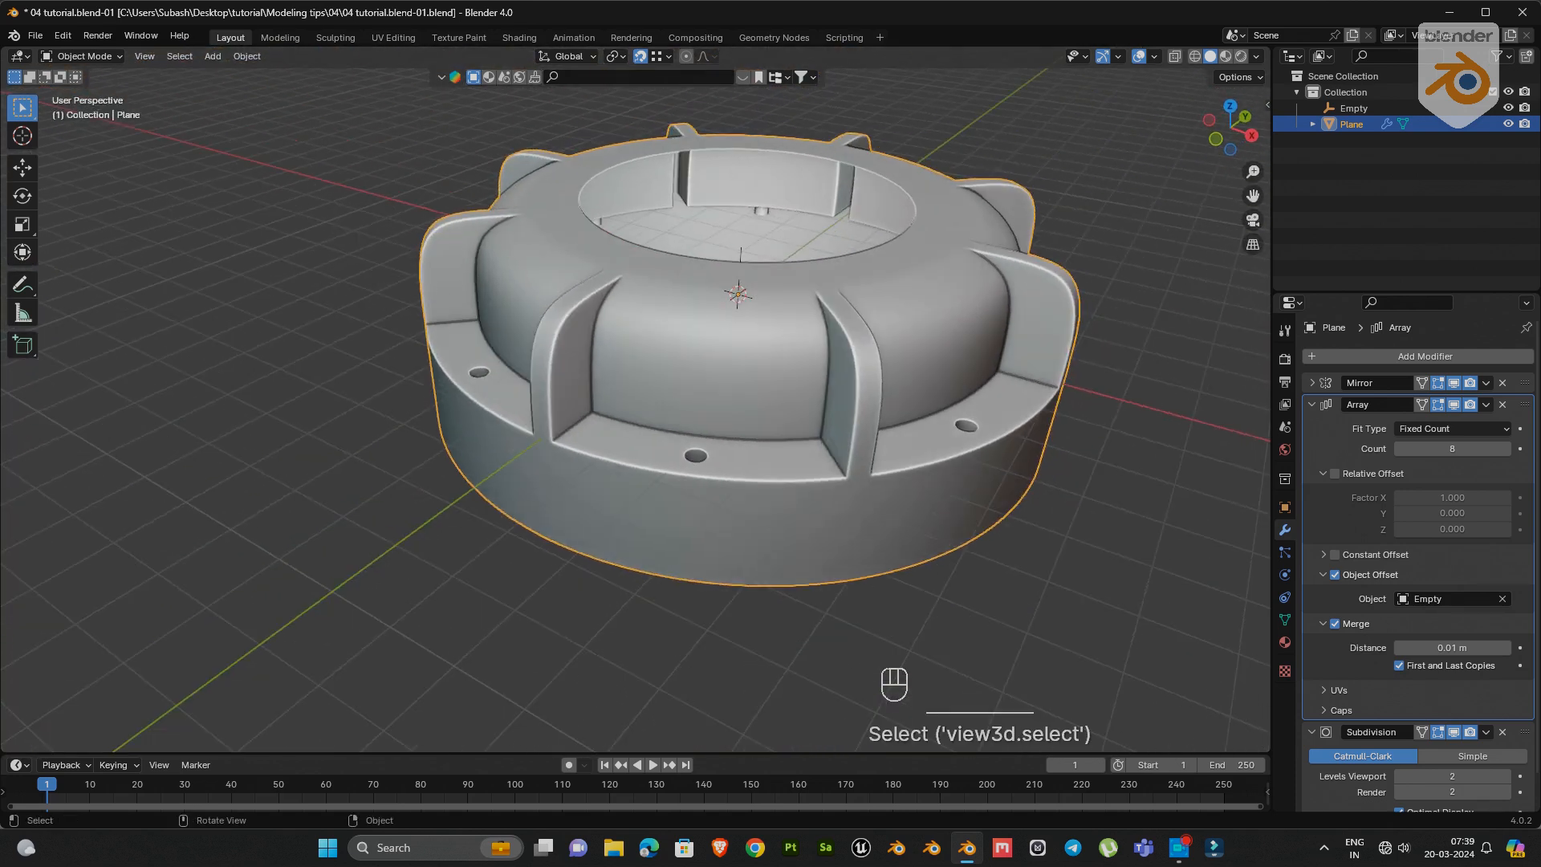
- Reposition the seam vertices in edit mode, then apply the Mirror modifier permanently into the mesh
{"action": "key", "text": "Tab"}
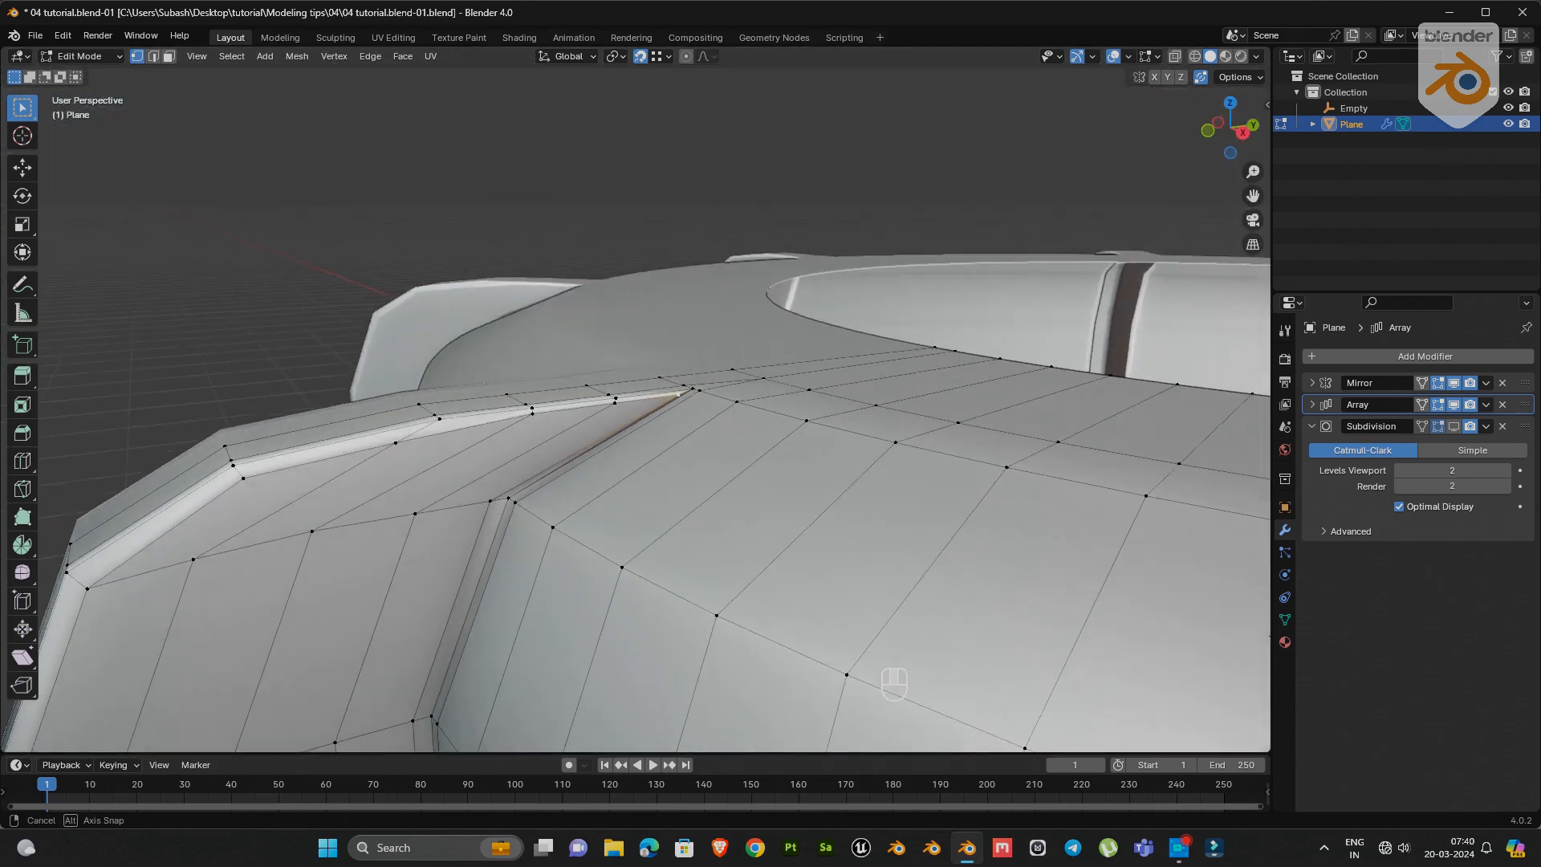
{"action": "key", "text": "Tab"}
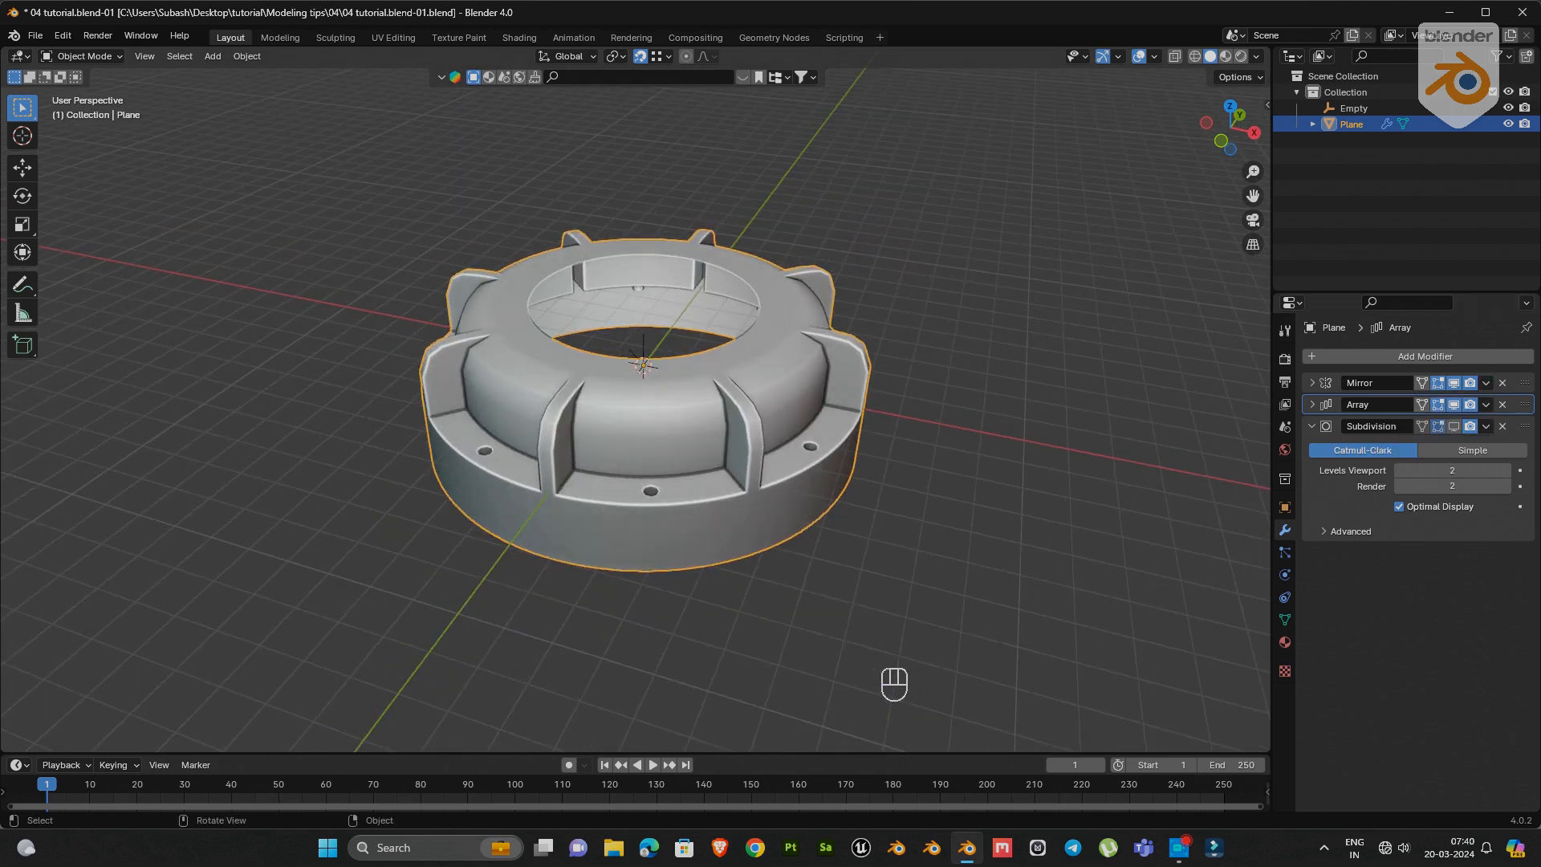
{"action": "left_click", "coordinate": [1484, 404]}
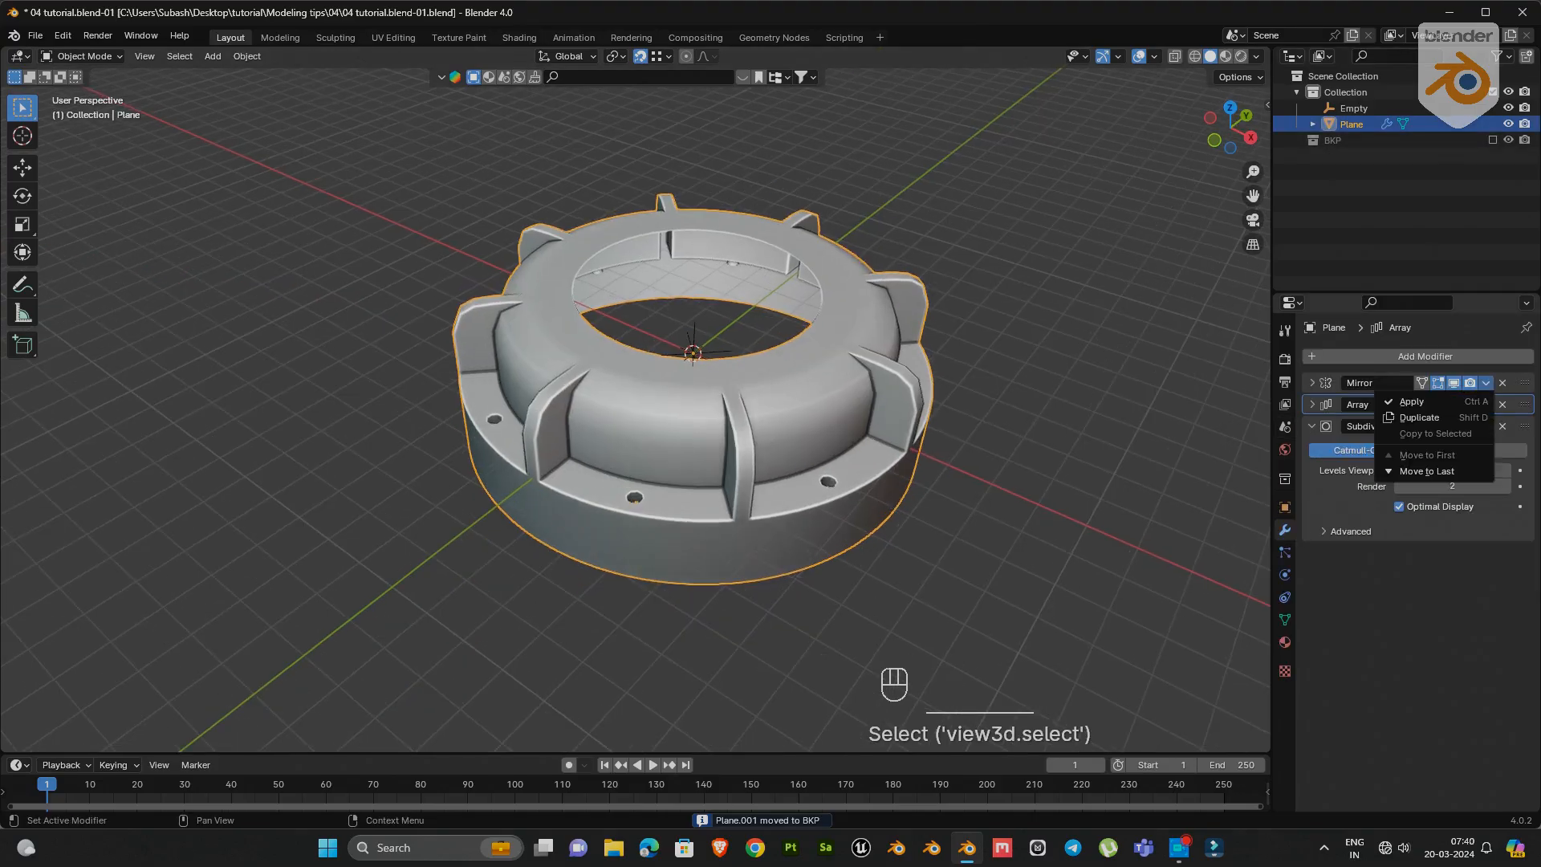
{"action": "key", "text": "Tab"}
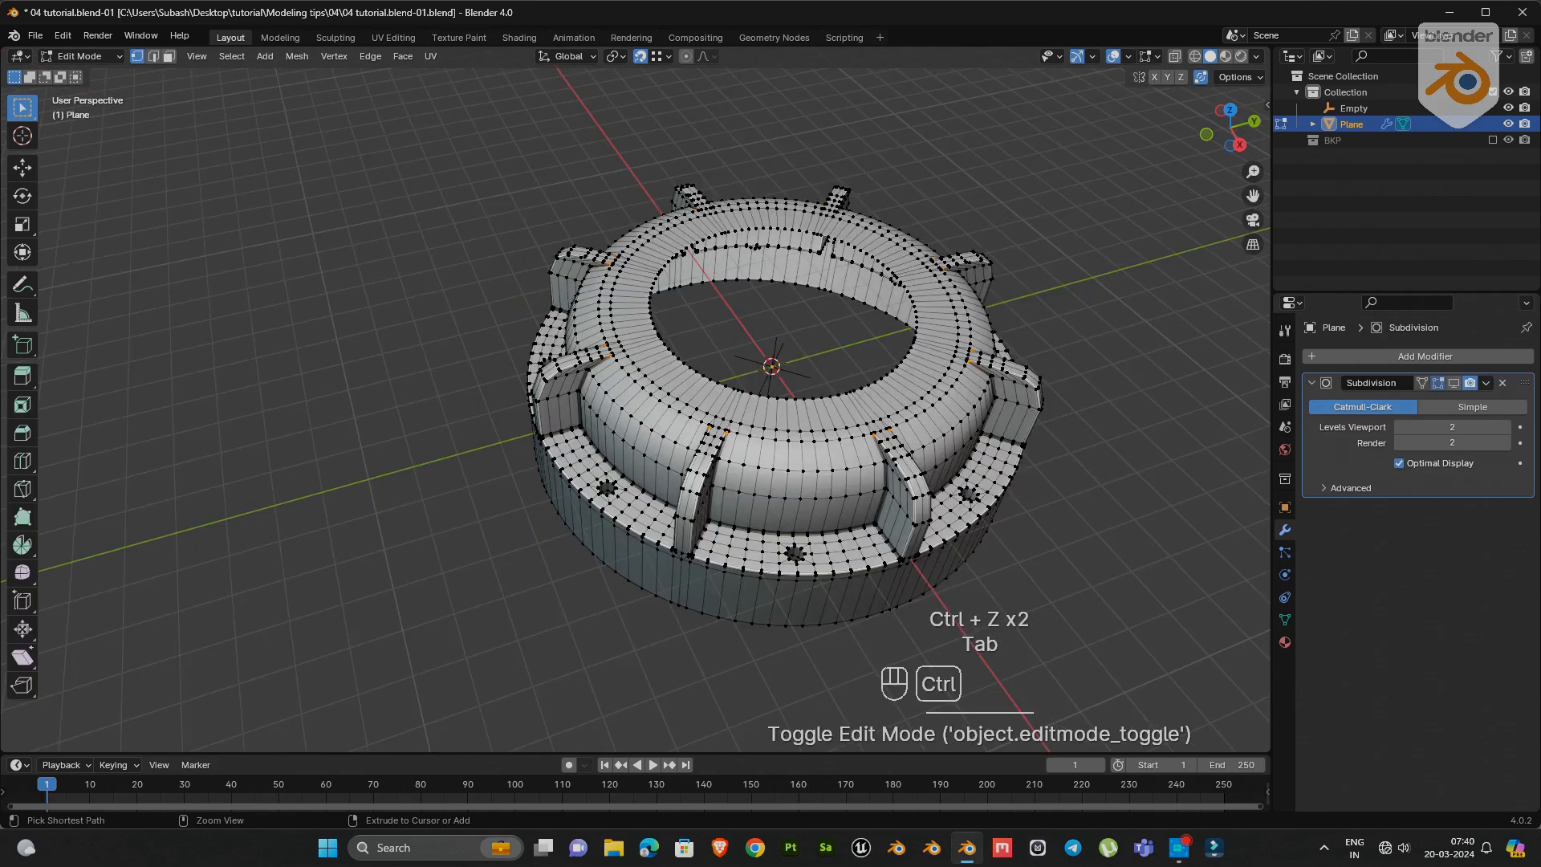